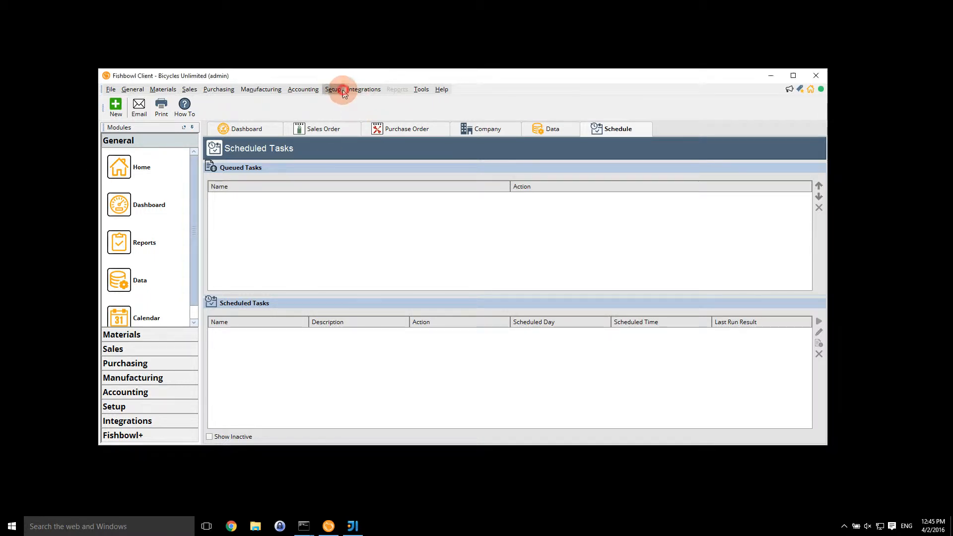
# - Highlight IFBRunnable and /plugins in the Java Class entry, then bring up the Windows Run box
pyautogui.click(334, 89)
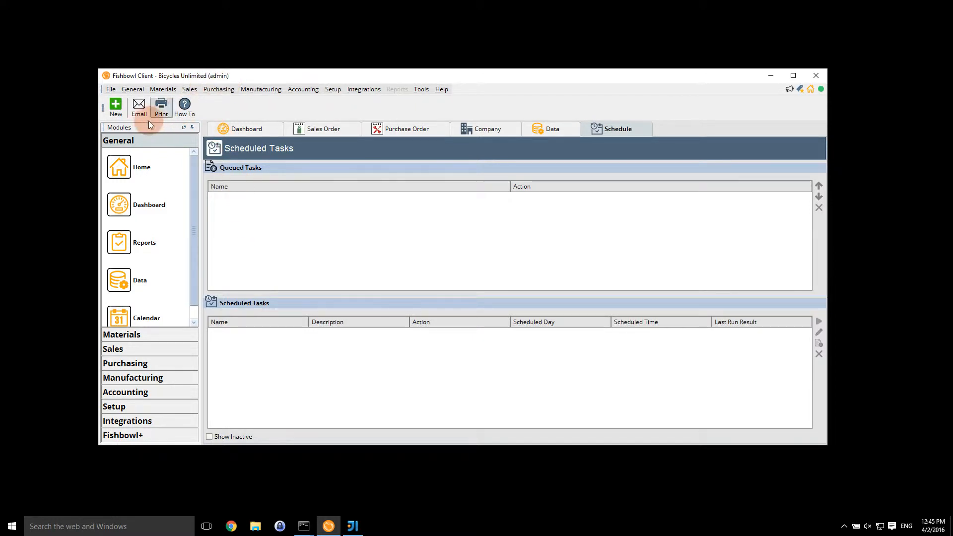
pyautogui.click(115, 108)
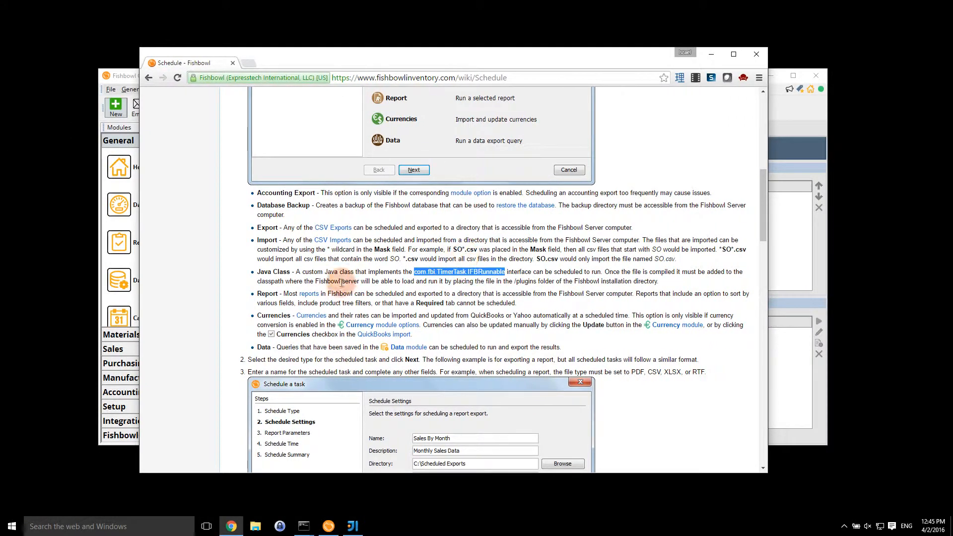
pyautogui.moveTo(340, 271); pyautogui.dragTo(707, 272)
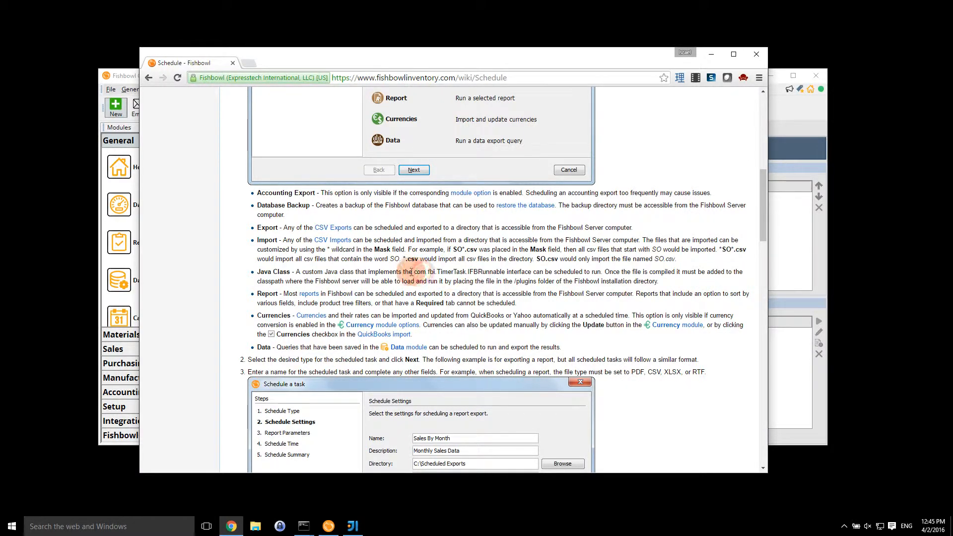
pyautogui.moveTo(413, 272); pyautogui.dragTo(505, 272)
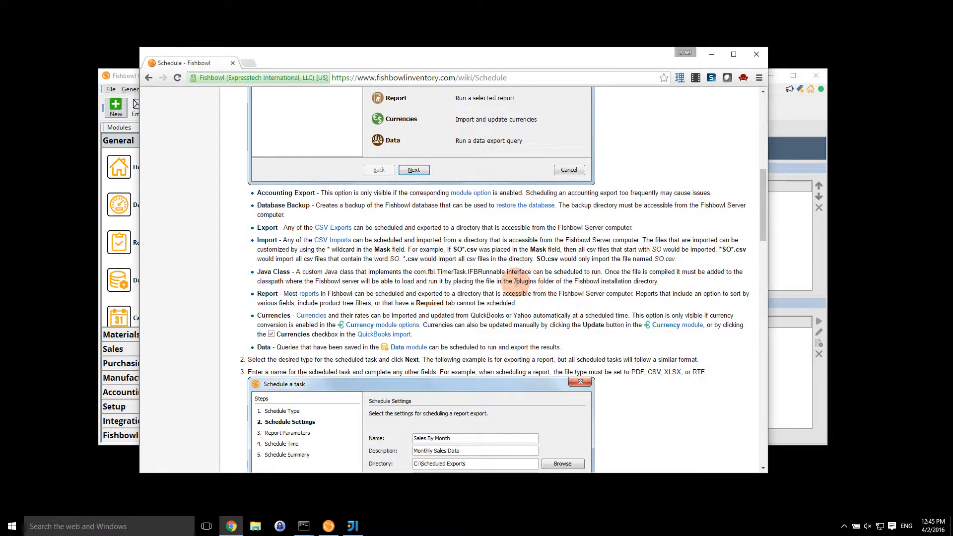
pyautogui.doubleClick(526, 281)
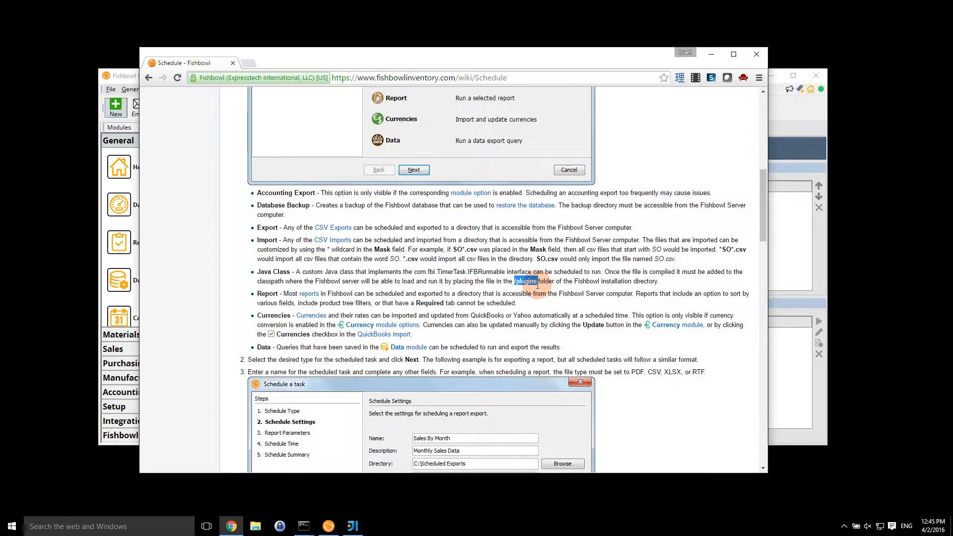
pyautogui.press('Win+r')
pyautogui.write('C:\\Program Files\\Fishbowl2015.7\\lib\\')
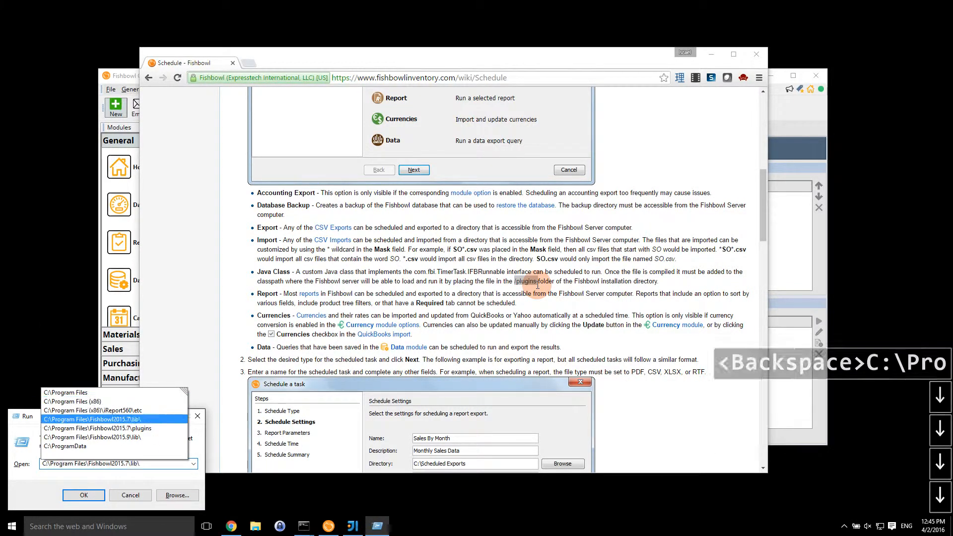
# - Run the path C:\Program Files\Fishbowl2016.6\plugins to view the empty plugins folder
pyautogui.press('Backspace')
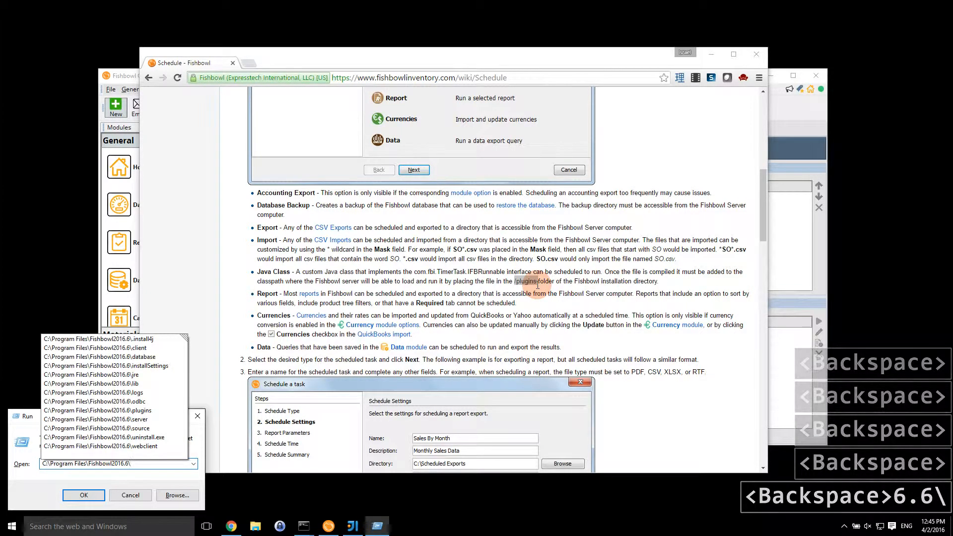
pyautogui.press('Enter')
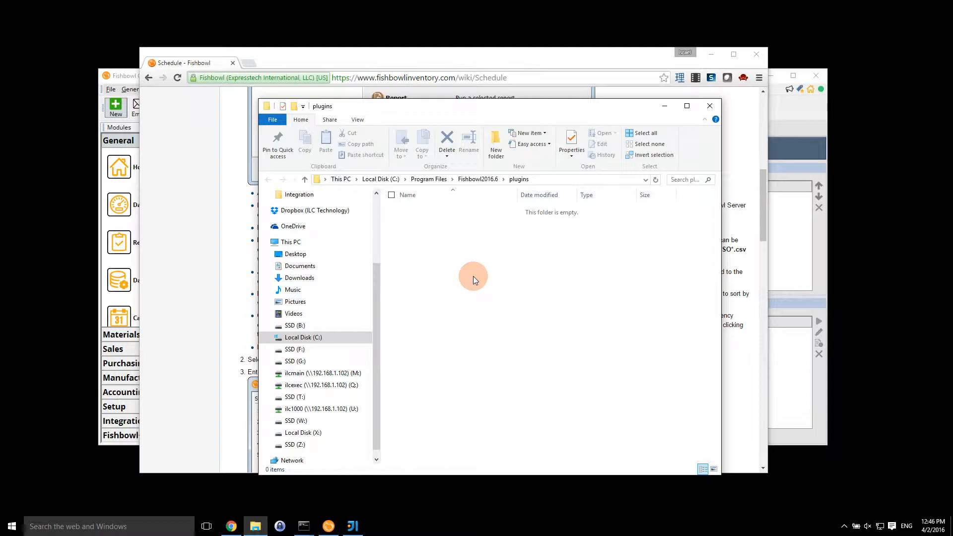
pyautogui.moveTo(607, 203)
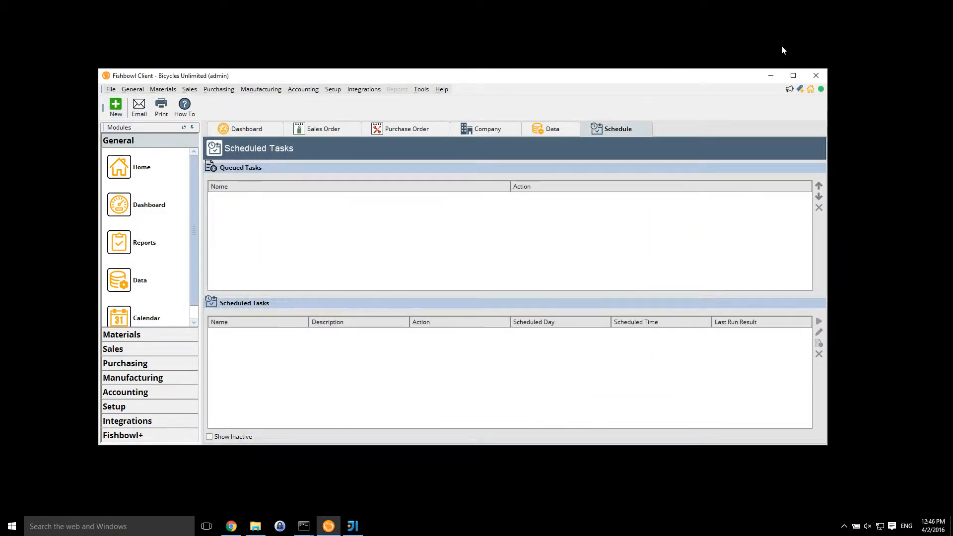
# - Start a plain Java project from the welcome window, skipping SDK frameworks and templates
pyautogui.click(351, 526)
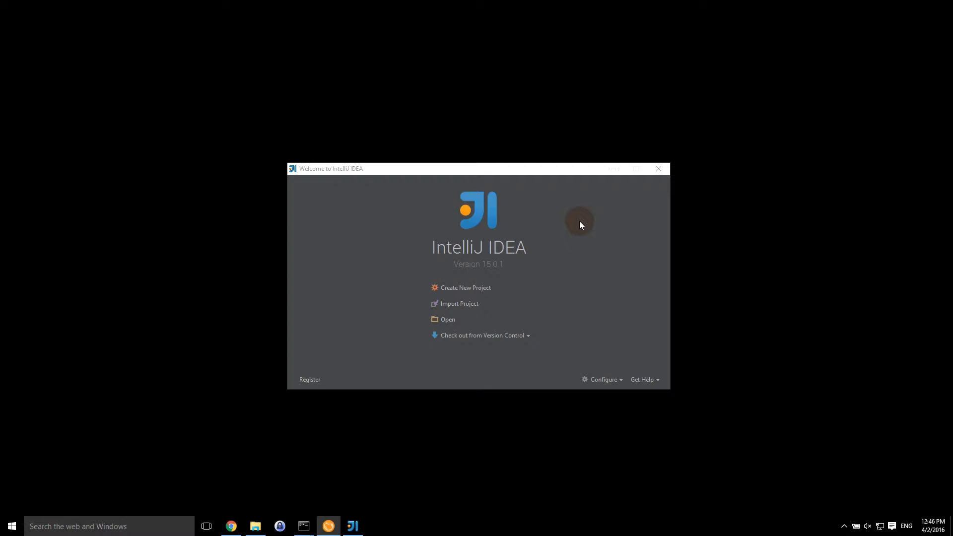
pyautogui.moveTo(490, 293)
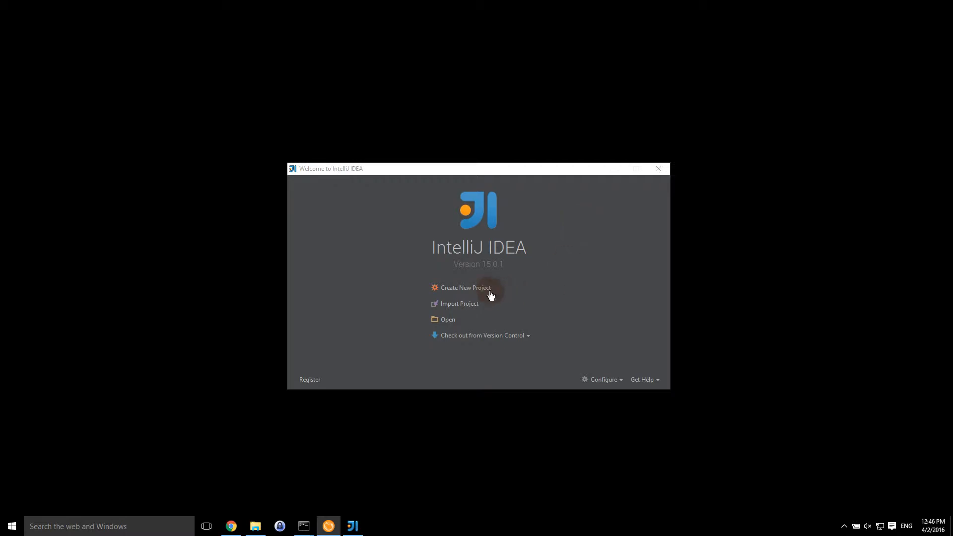
pyautogui.click(464, 288)
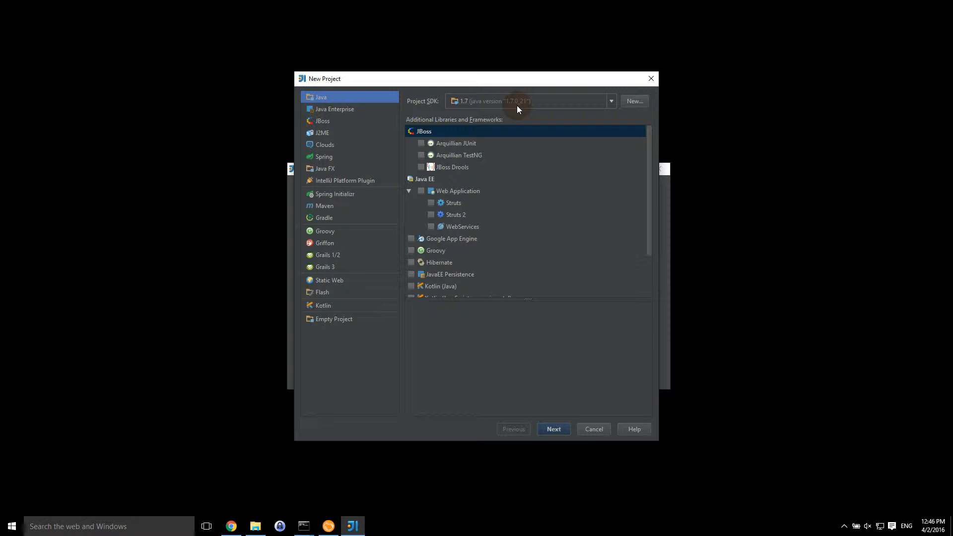
pyautogui.scroll(-3)
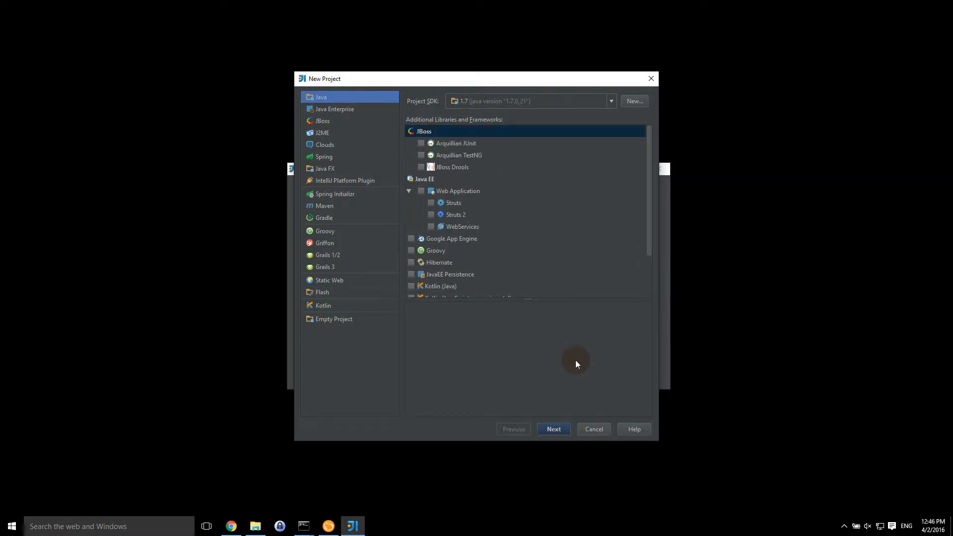
pyautogui.click(553, 428)
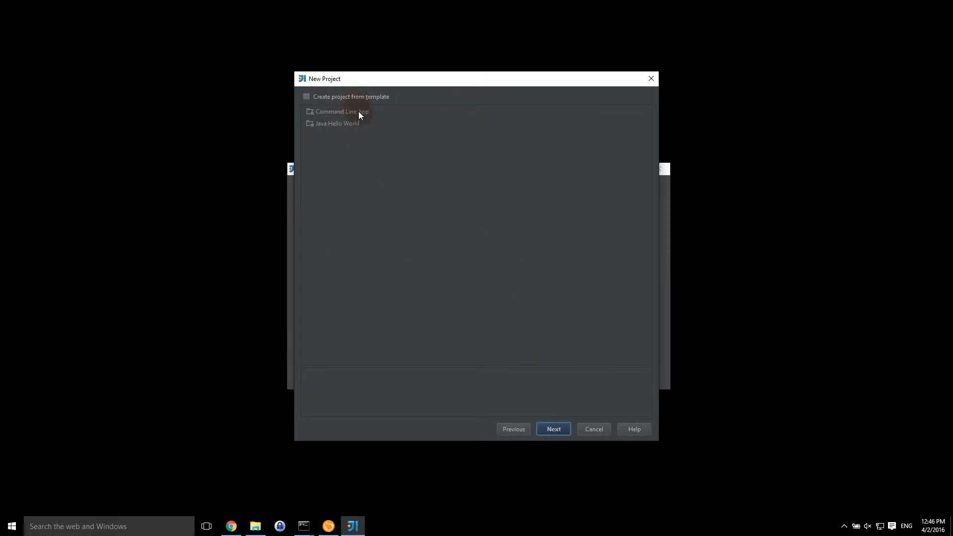
pyautogui.moveTo(510, 460)
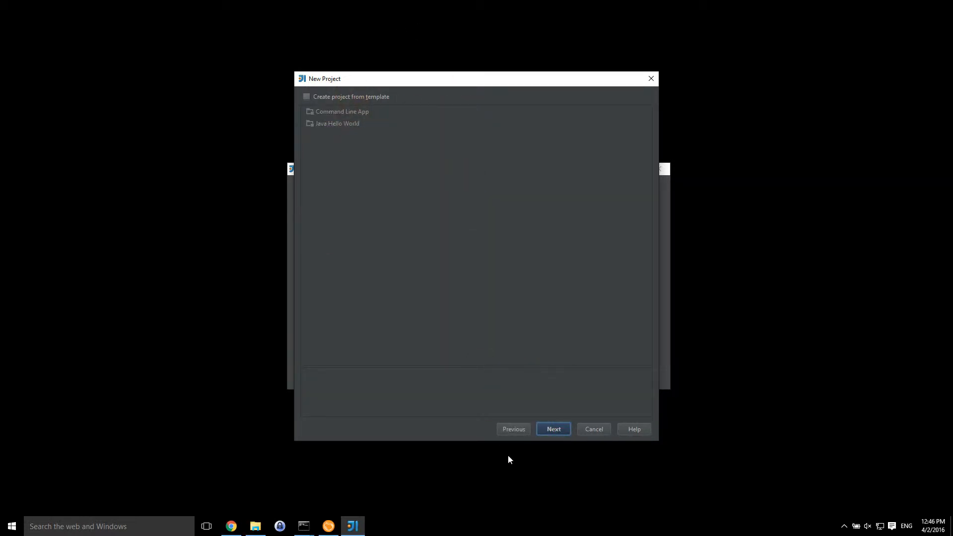
pyautogui.click(554, 429)
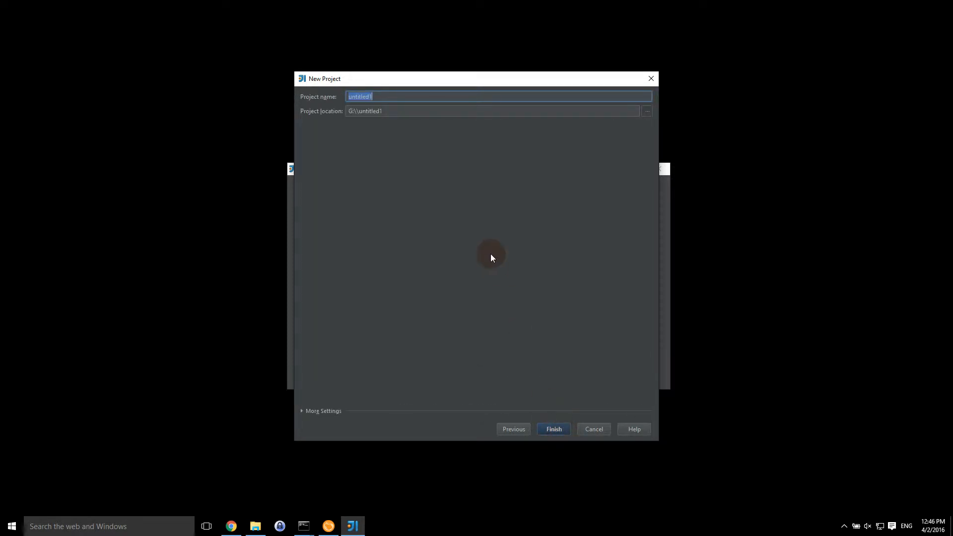
# - Name the project TestScheduledTask and finish creating it
pyautogui.write('Test')
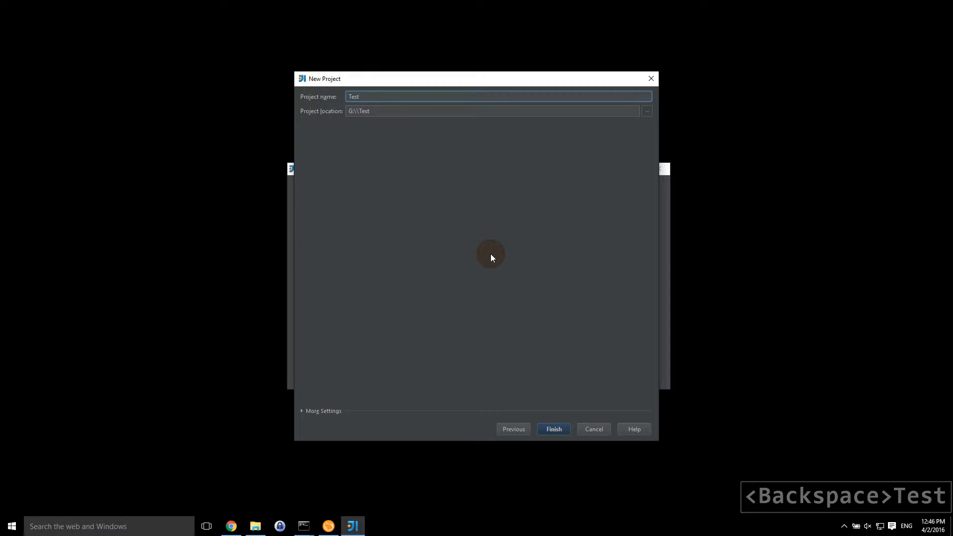
pyautogui.write('Scheduld')
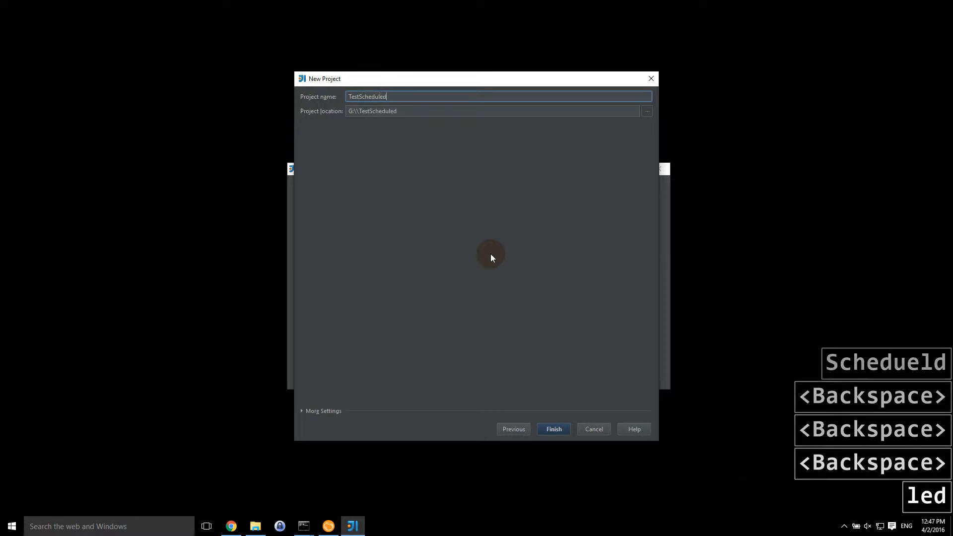
pyautogui.write('Task')
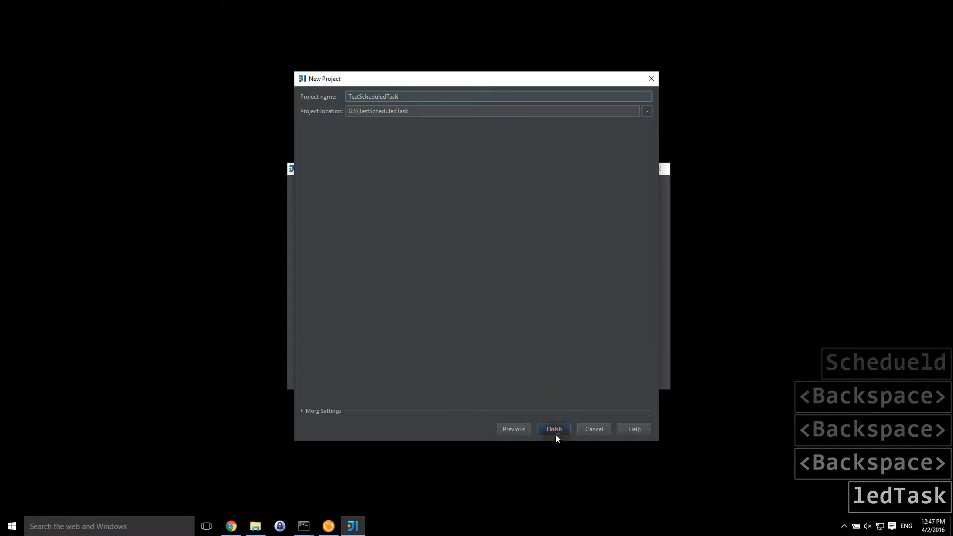
pyautogui.click(554, 428)
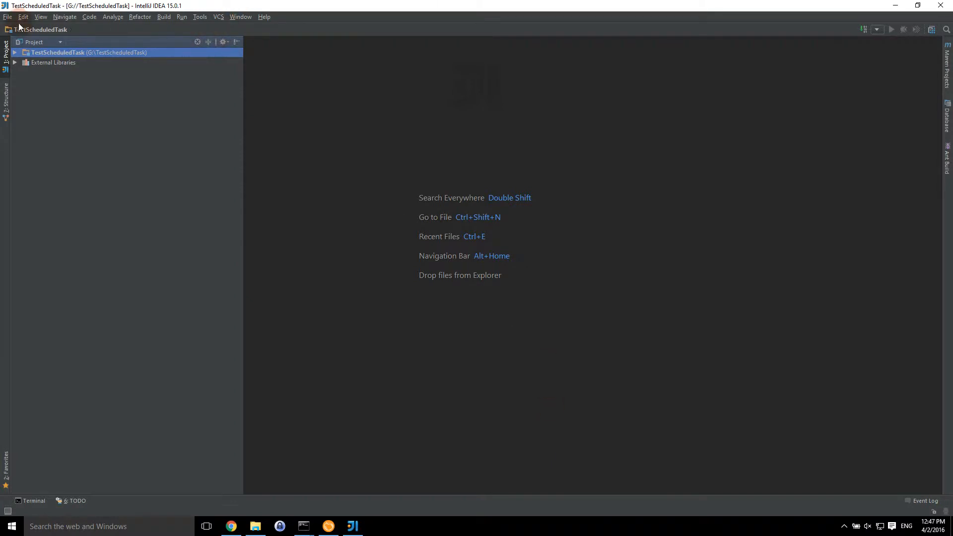
# - Review the SDKs and the existing Fishbowl global libraries in Project Structure
pyautogui.click(8, 16)
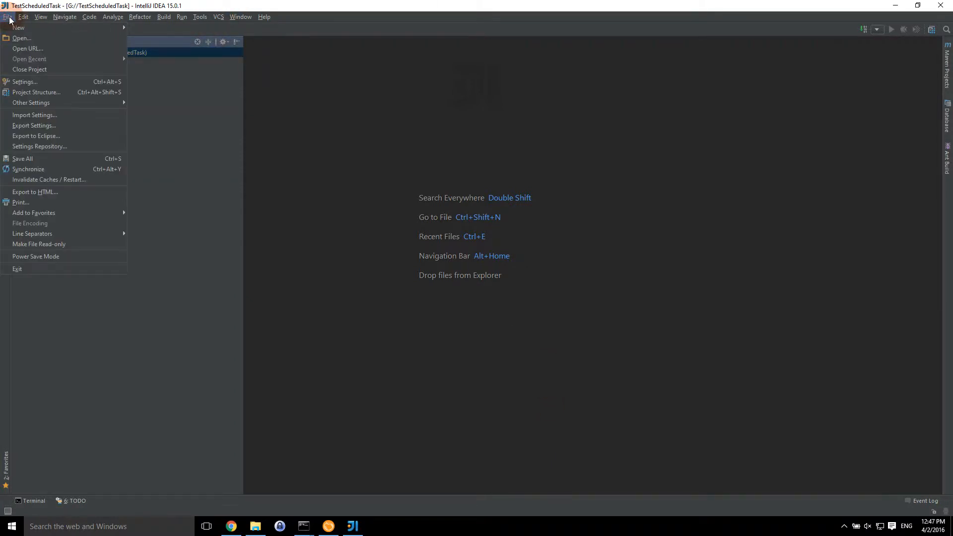
pyautogui.moveTo(38, 92)
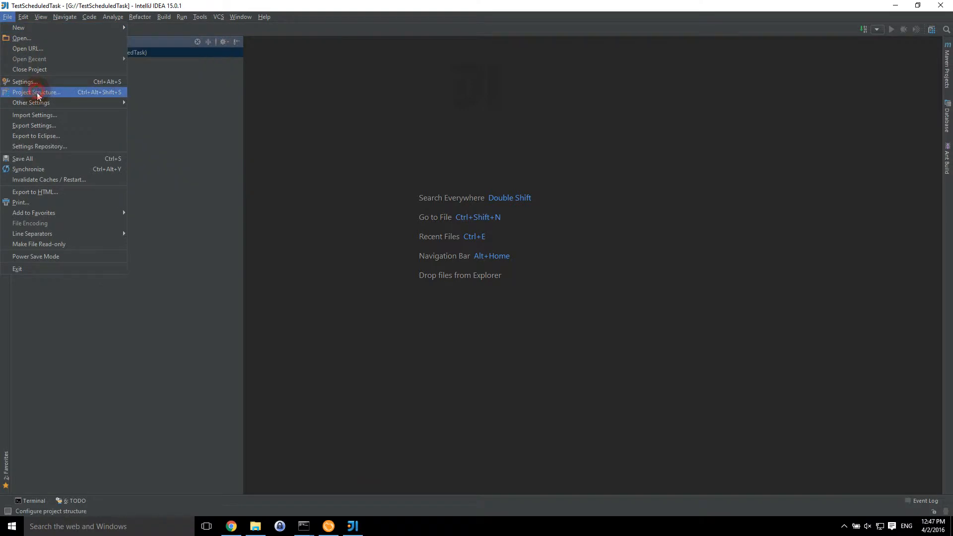
pyautogui.click(39, 92)
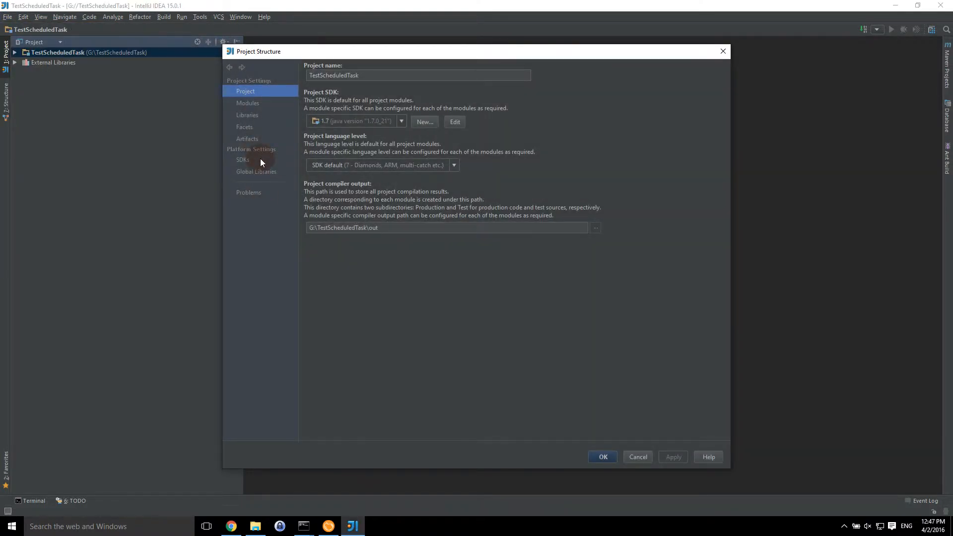
pyautogui.click(242, 158)
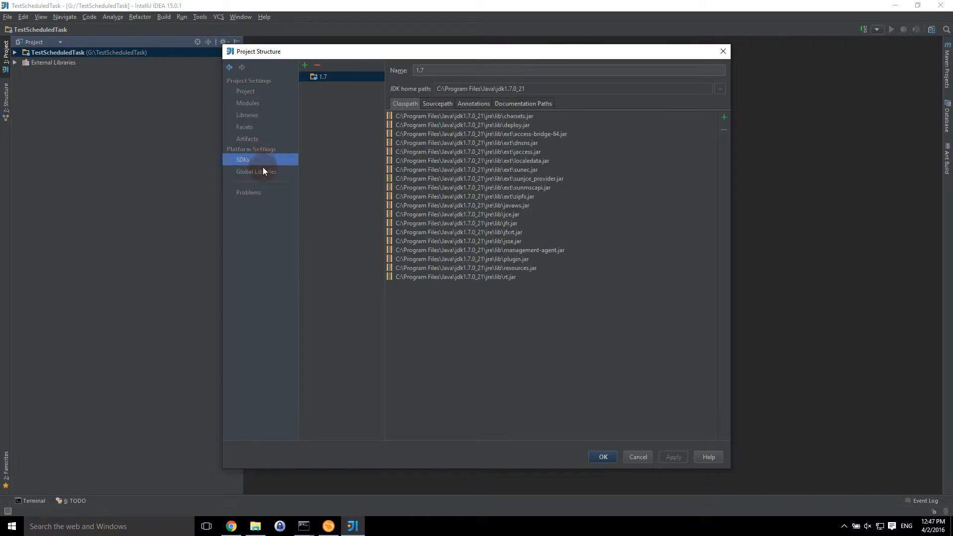
pyautogui.click(256, 171)
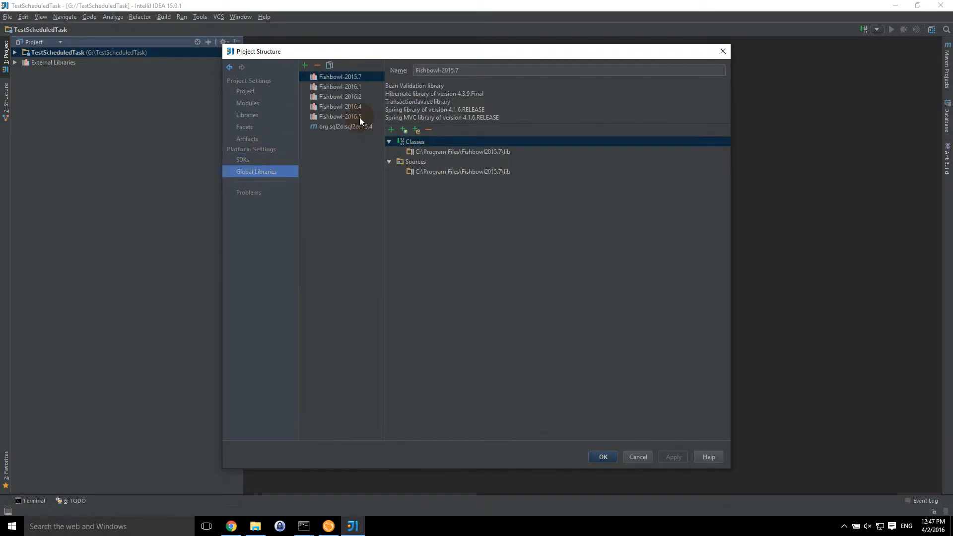
pyautogui.click(341, 116)
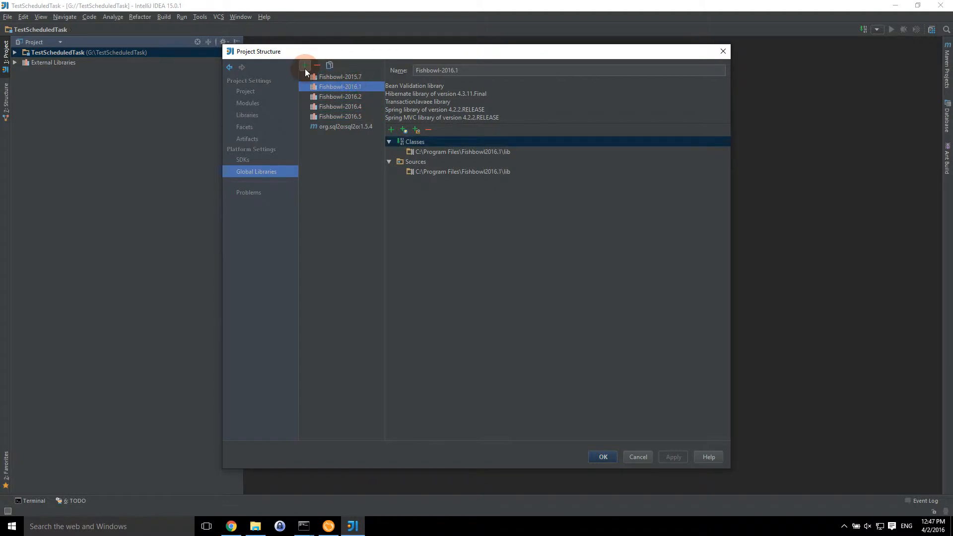
pyautogui.moveTo(306, 71)
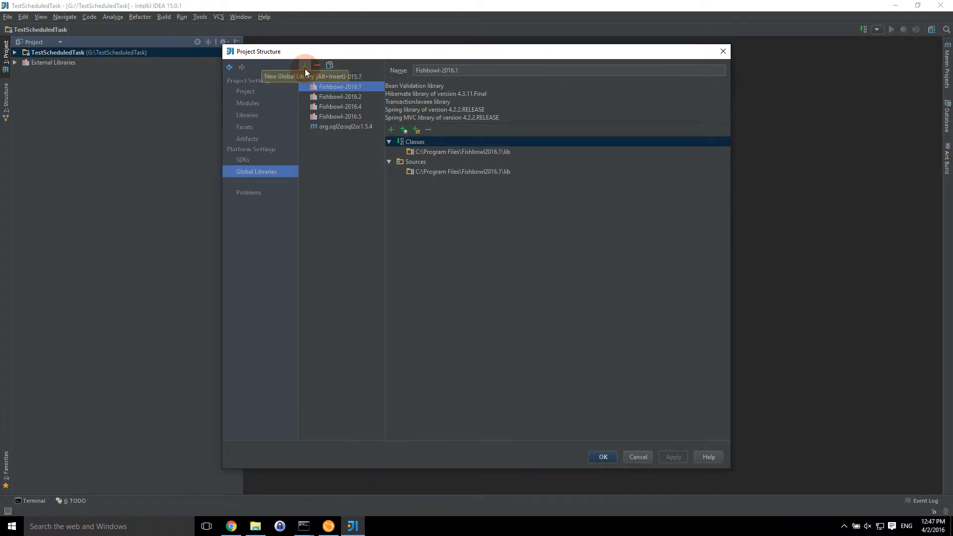
# - Begin a new global library and bring up the library file picker
pyautogui.click(305, 65)
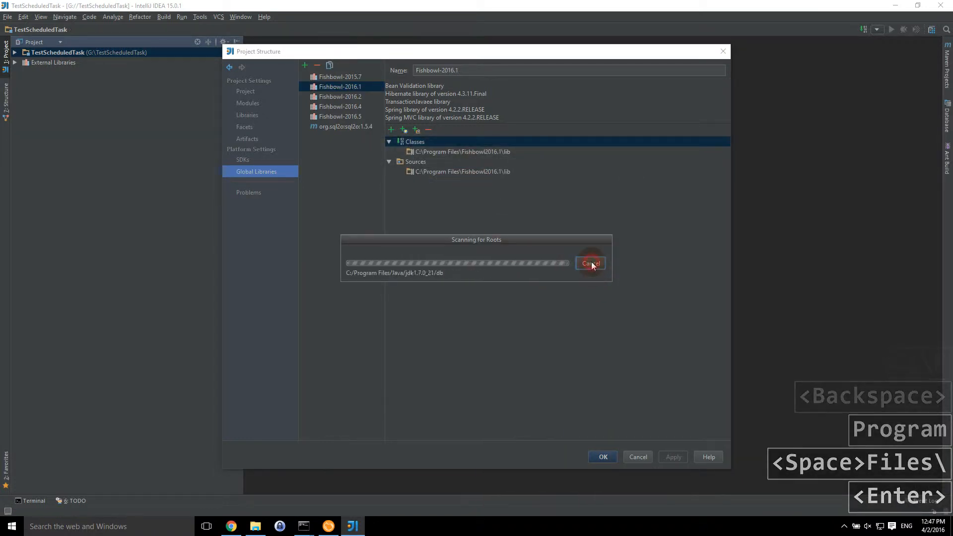
pyautogui.click(590, 262)
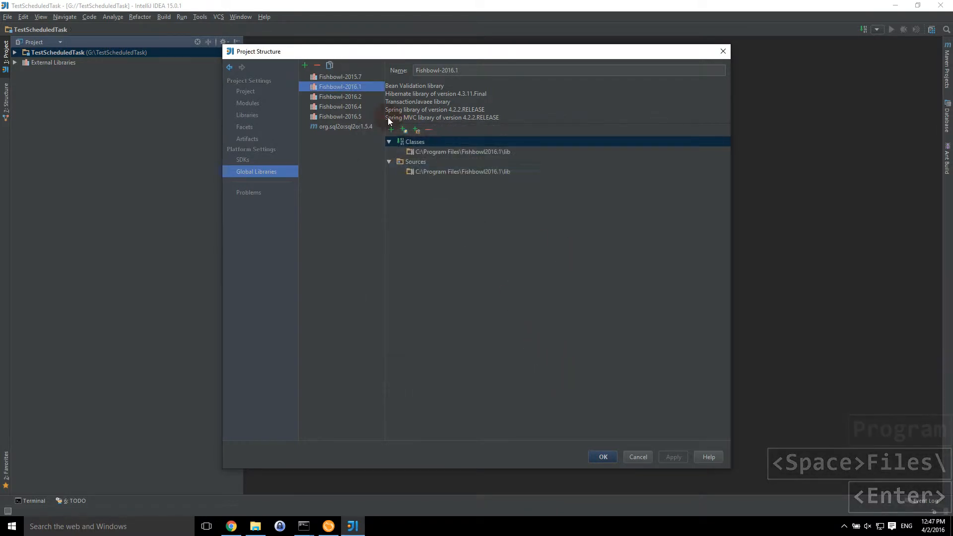
pyautogui.click(303, 66)
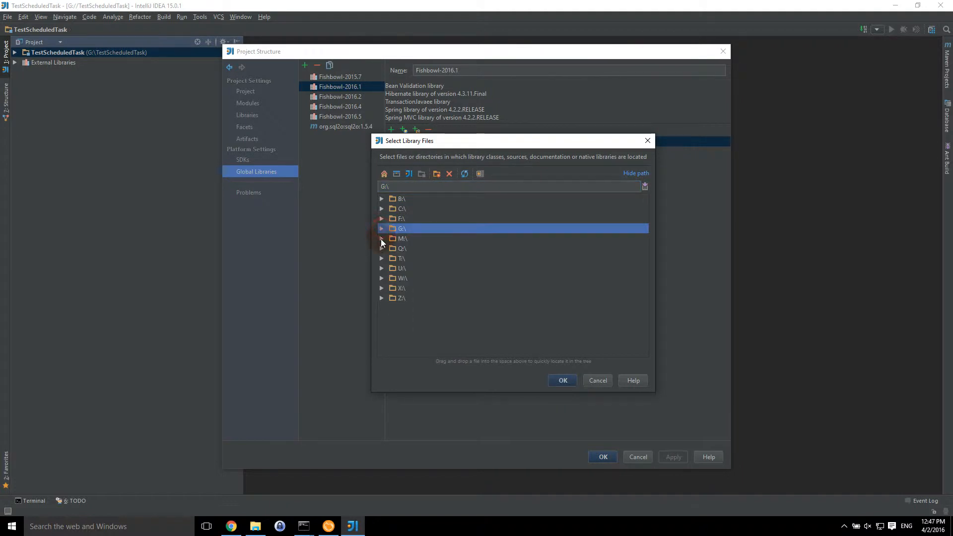
# - Attach the Fishbowl2016.6 lib folder to TestScheduledTask and name the library Fishbowl-2016.6
pyautogui.click(381, 209)
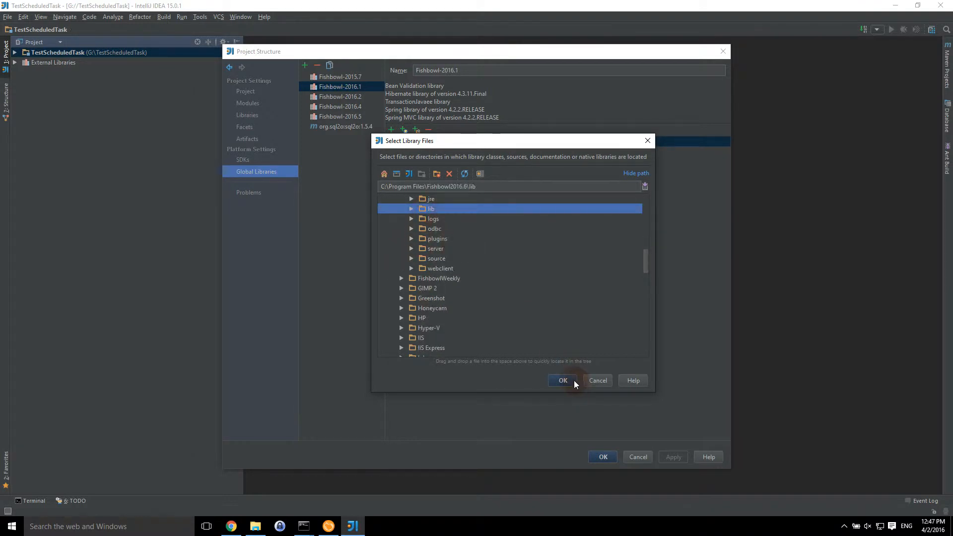
pyautogui.click(562, 380)
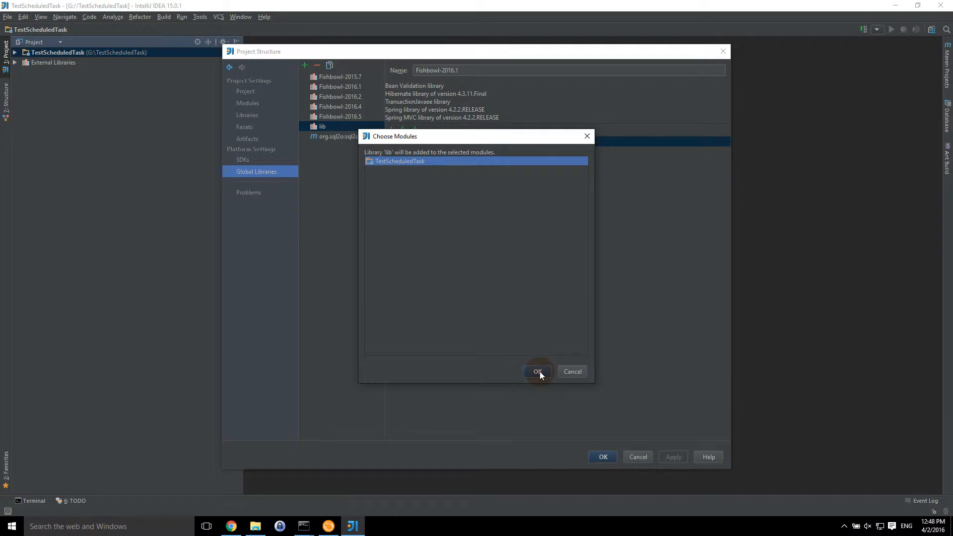
pyautogui.click(537, 371)
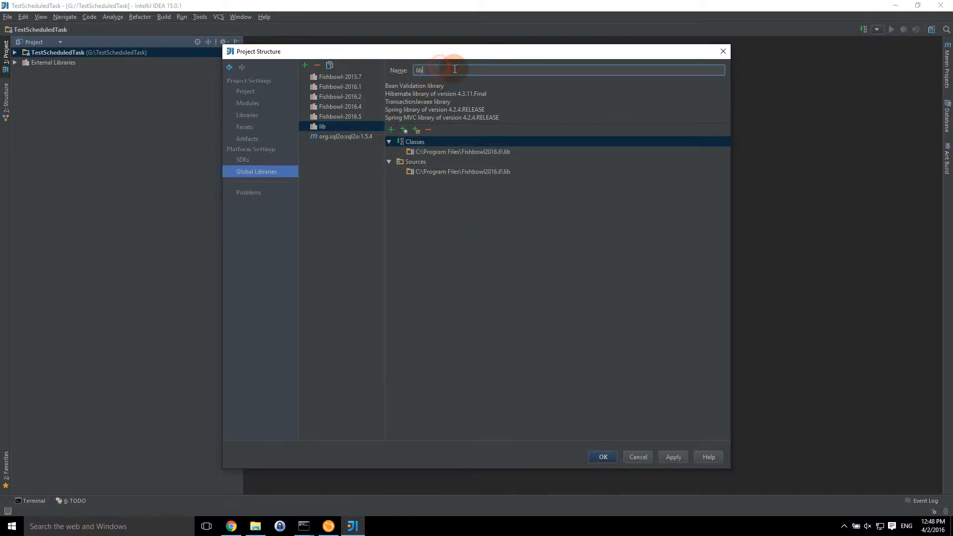
pyautogui.write('Fishbowl')
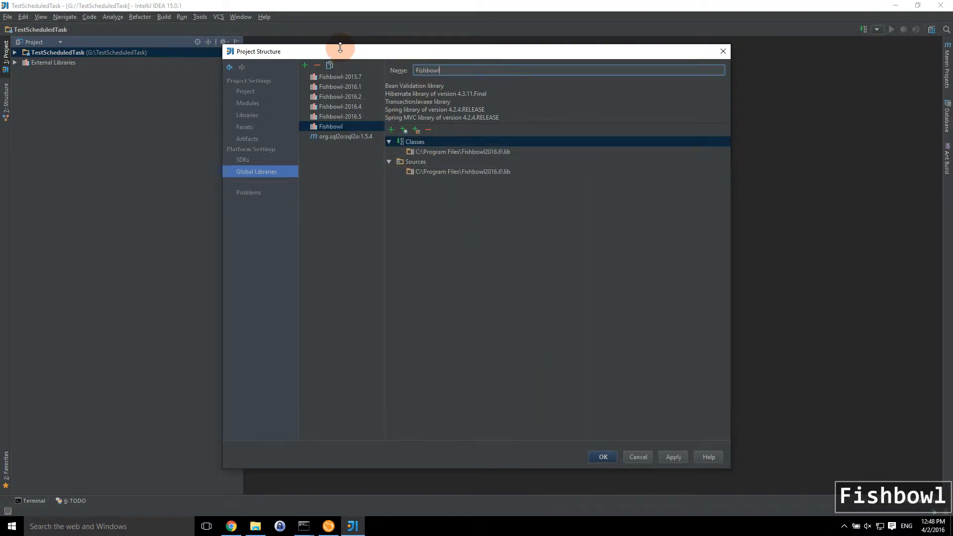
pyautogui.write('-2016.6')
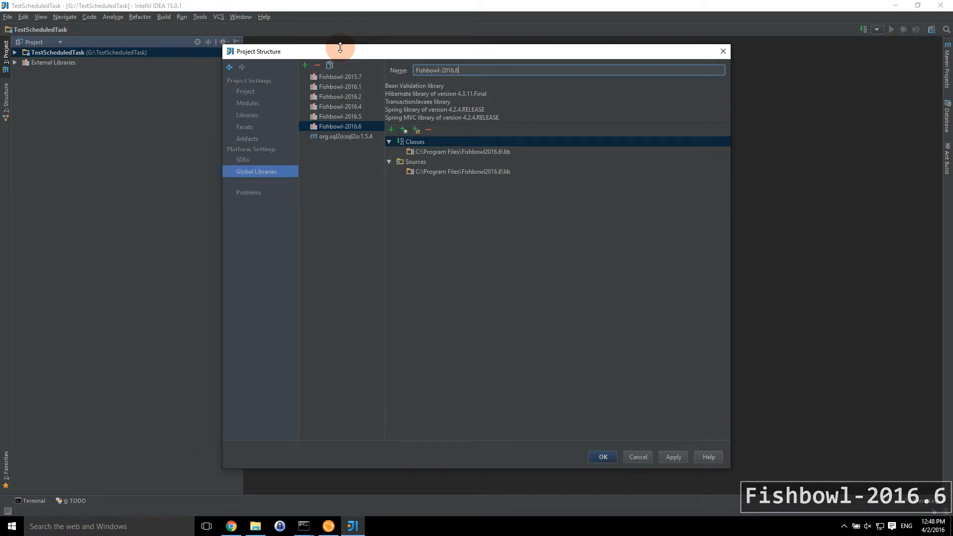
pyautogui.press('Tab')
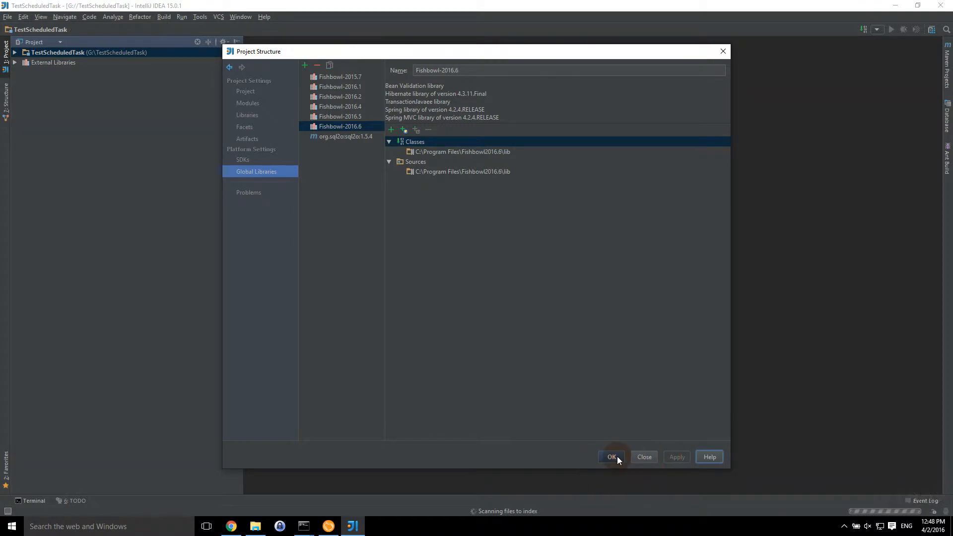
# - Save the library settings and create the com.ilc.fishbowl.Test package under src
pyautogui.click(612, 457)
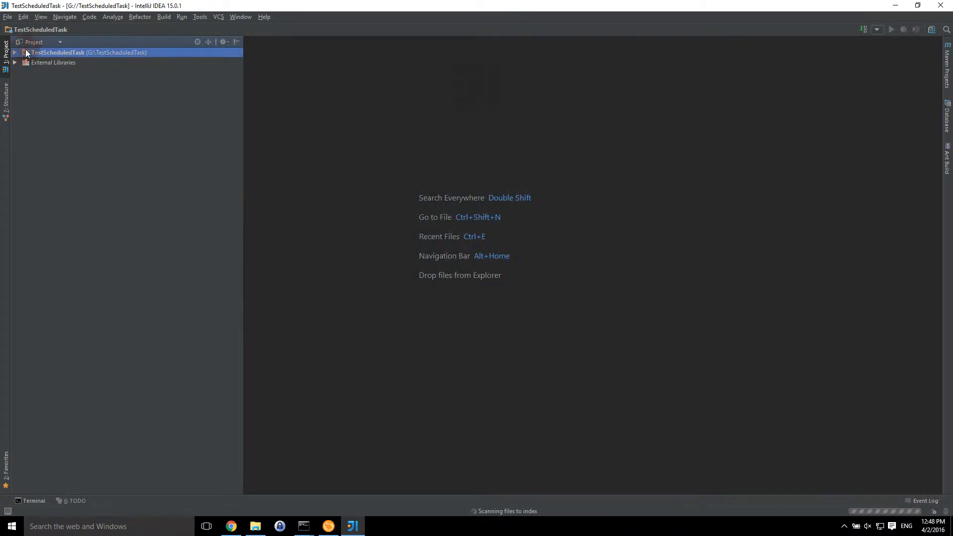
pyautogui.click(22, 52)
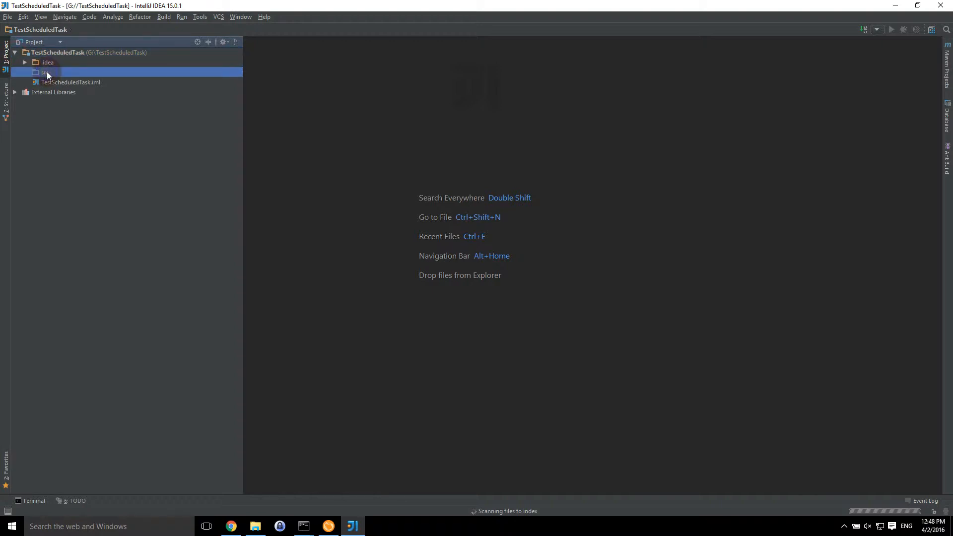
pyautogui.rightClick(47, 73)
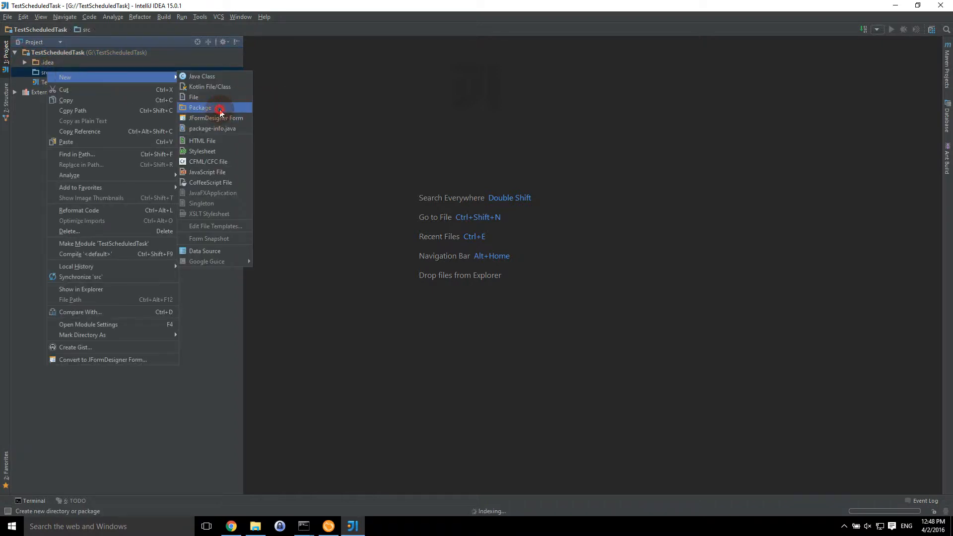
pyautogui.click(200, 108)
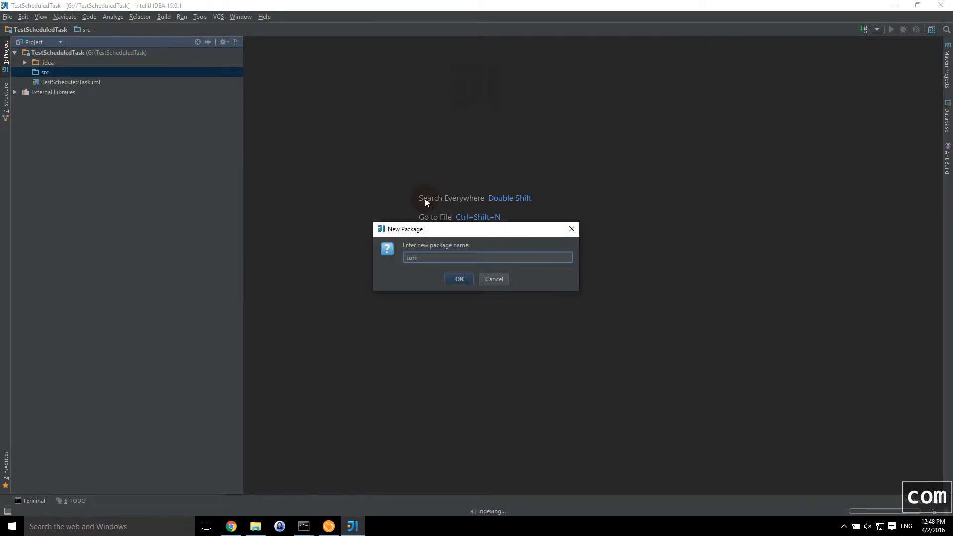
pyautogui.write('.ilc.fishbowl.')
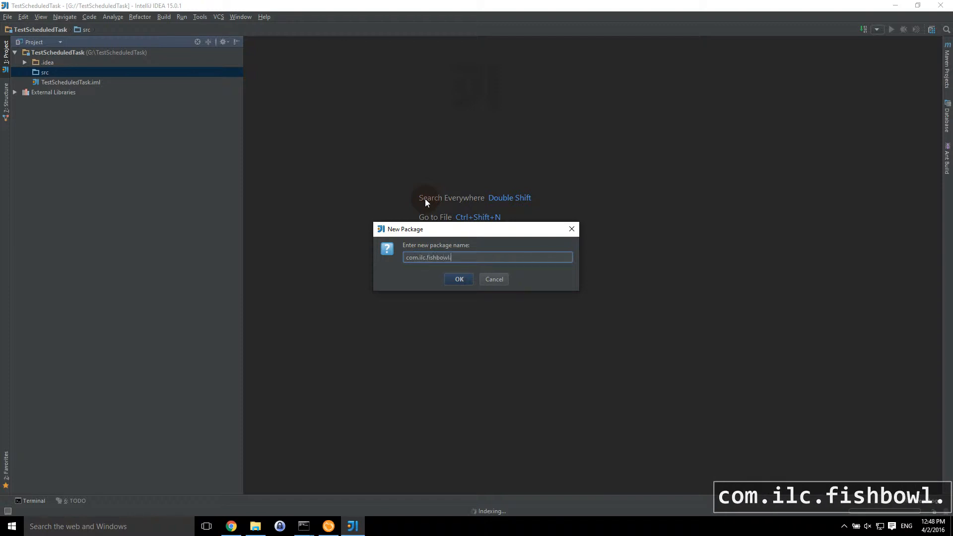
pyautogui.write('Test')
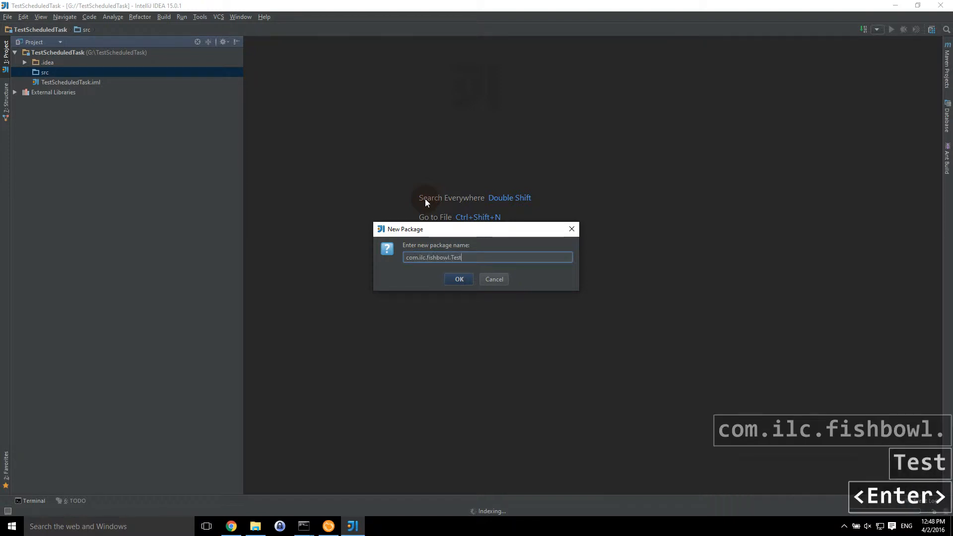
pyautogui.click(458, 279)
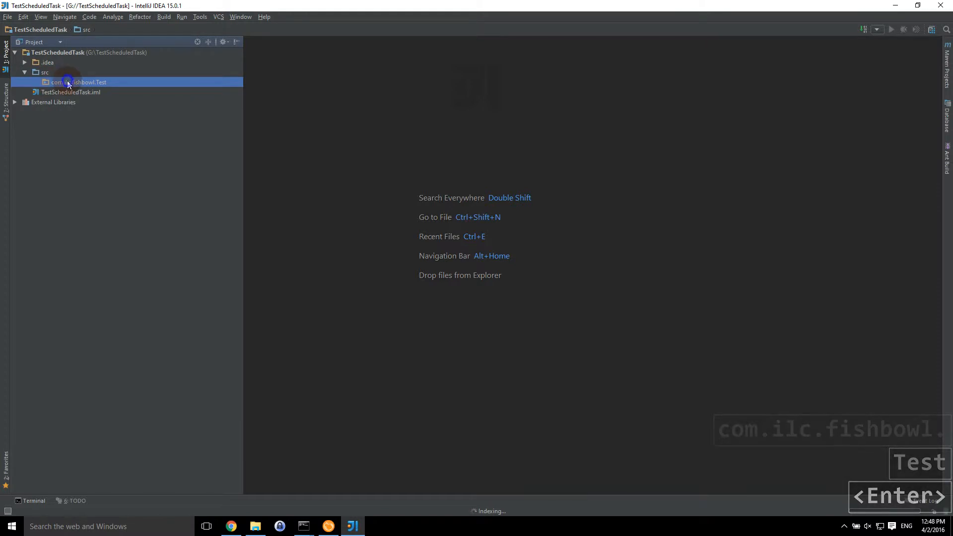
# - Create a HelloWorldScheduler Java class inside the new package
pyautogui.rightClick(67, 81)
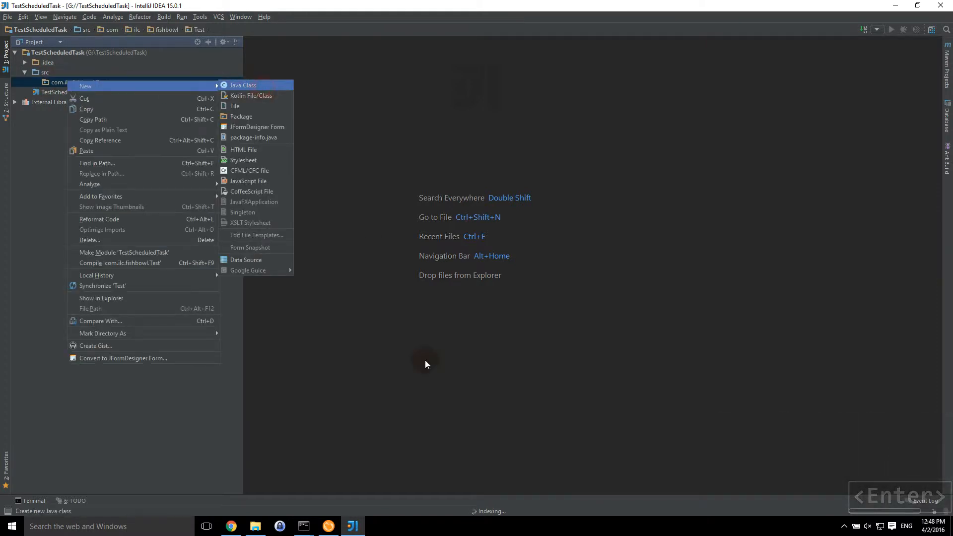
pyautogui.click(243, 85)
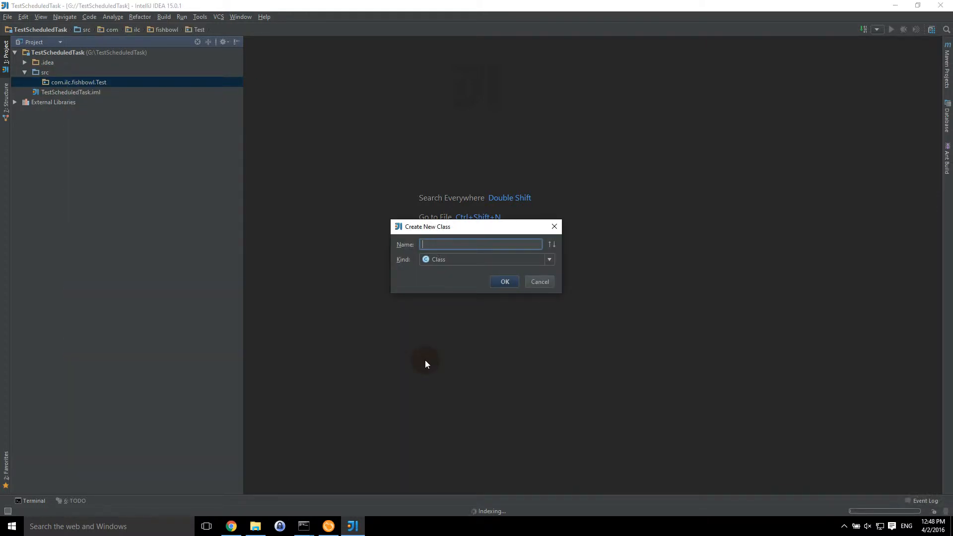
pyautogui.write('HelloWolr')
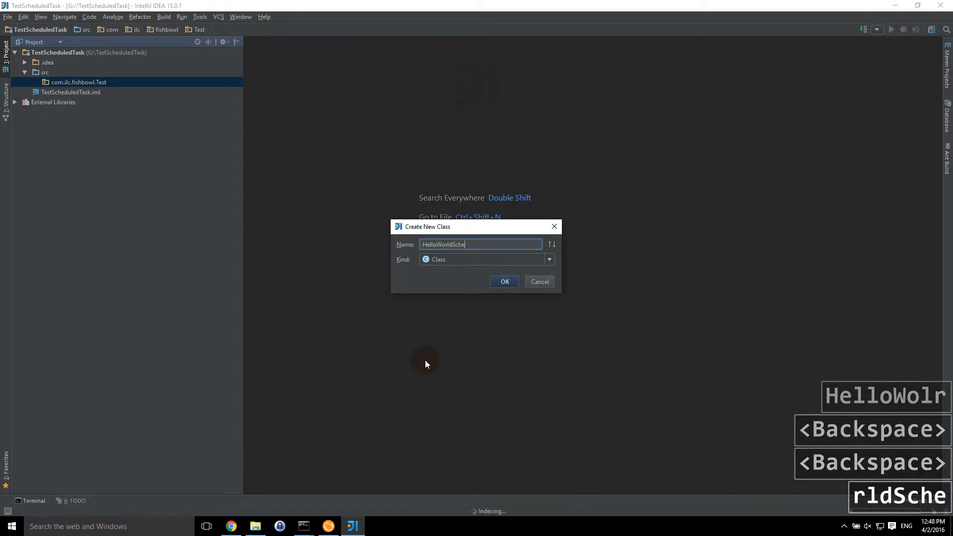
pyautogui.click(504, 281)
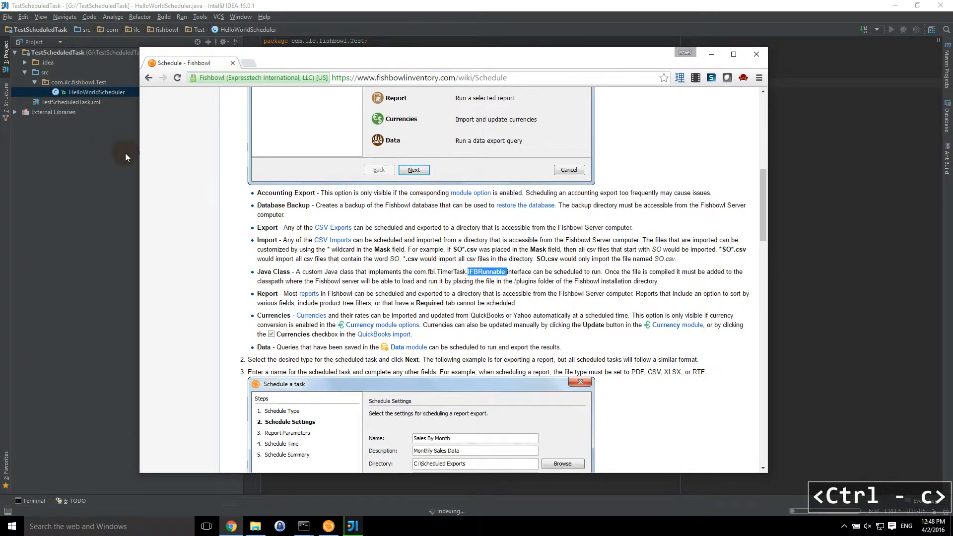
# - Add 'implements IFBRunnable' after the HelloWorldScheduler class name
pyautogui.click(756, 53)
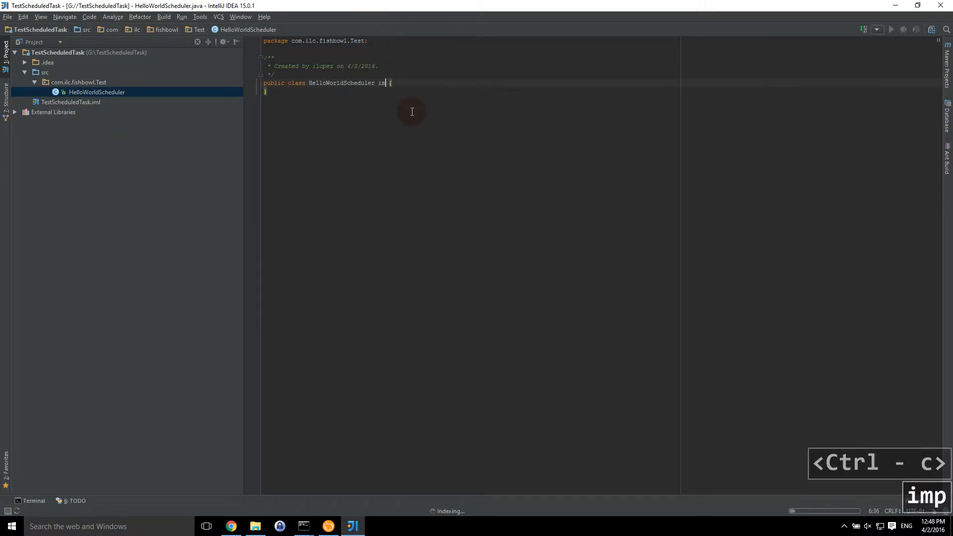
pyautogui.write('implements')
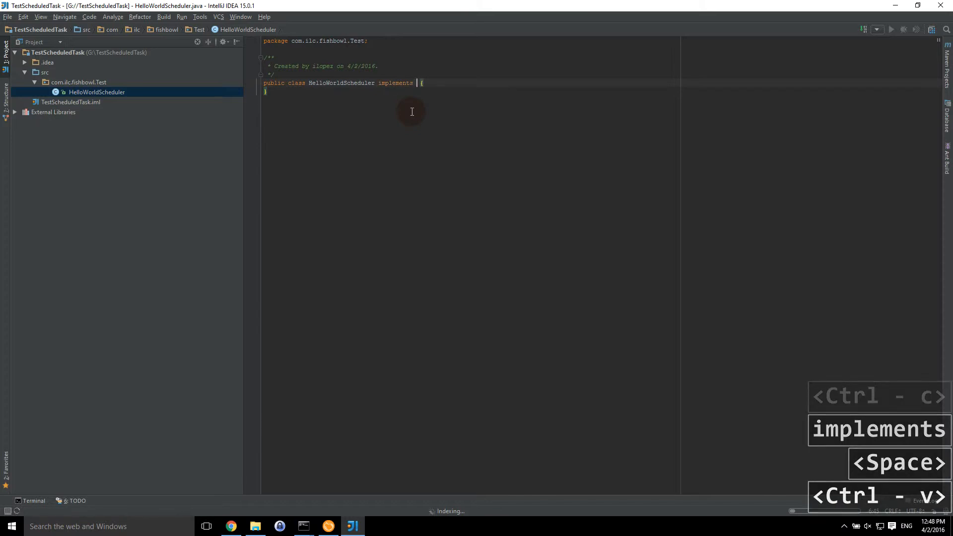
pyautogui.write('IFBRunnable')
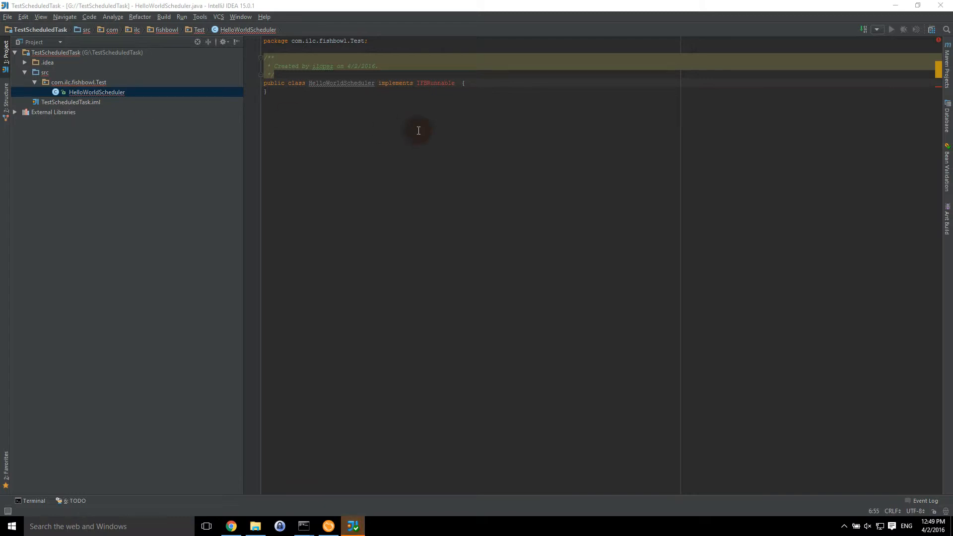
pyautogui.click(437, 83)
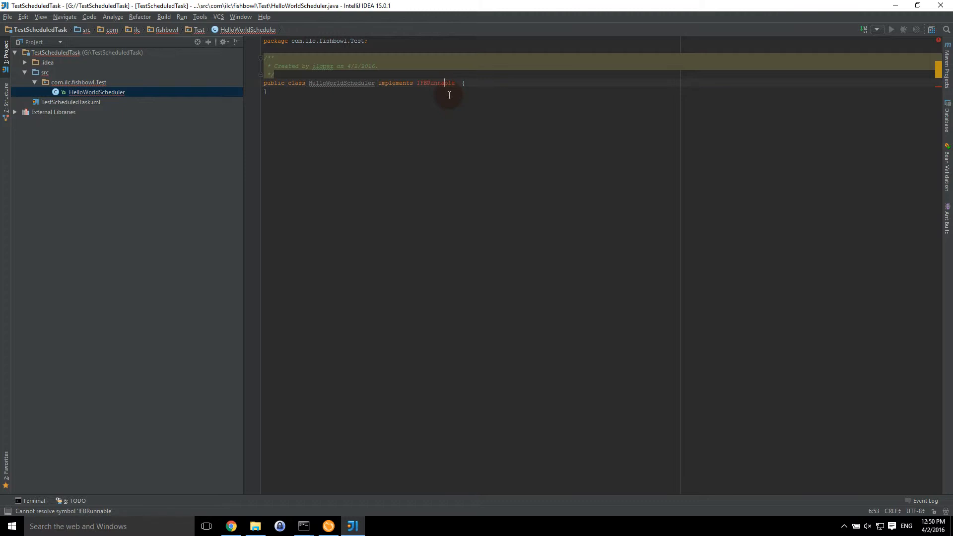
# - Import IFBRunnable via Alt+Enter, generate the run(HashMap args) stub and clear the stray 'this.'
pyautogui.press('Alt+Enter')
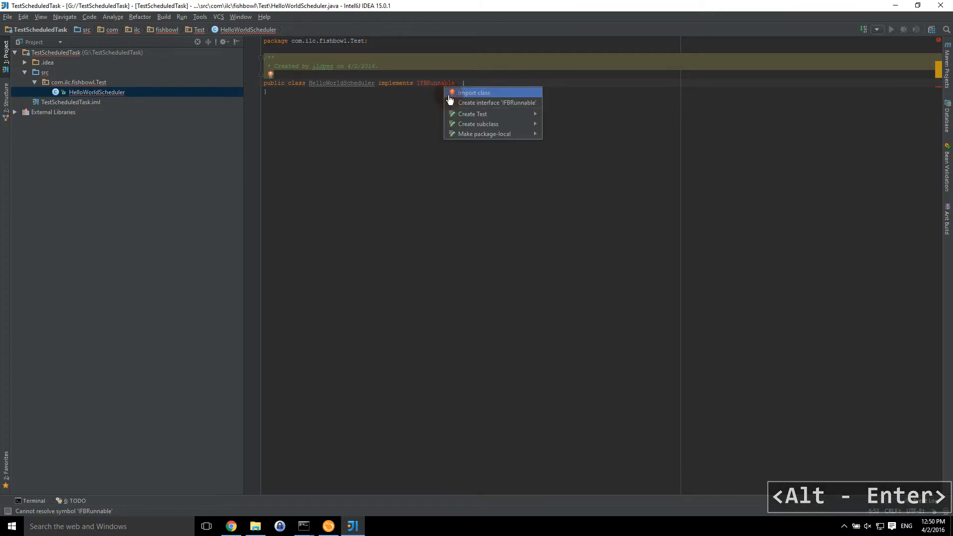
pyautogui.click(473, 92)
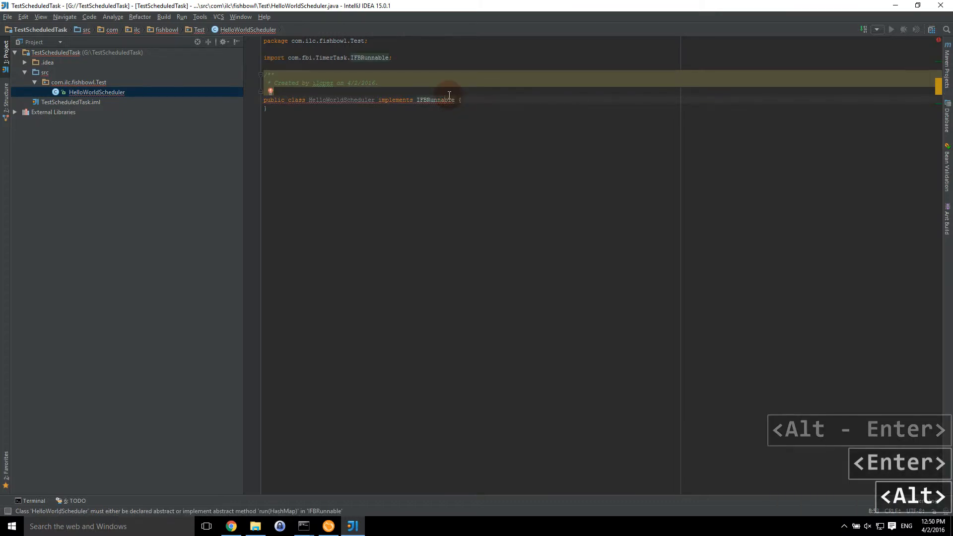
pyautogui.press('Alt+Enter')
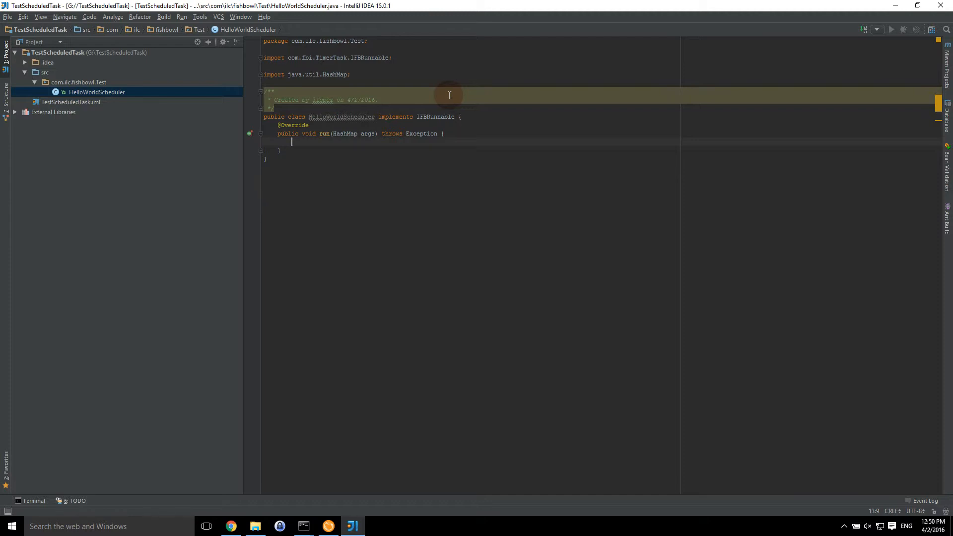
pyautogui.write('this.')
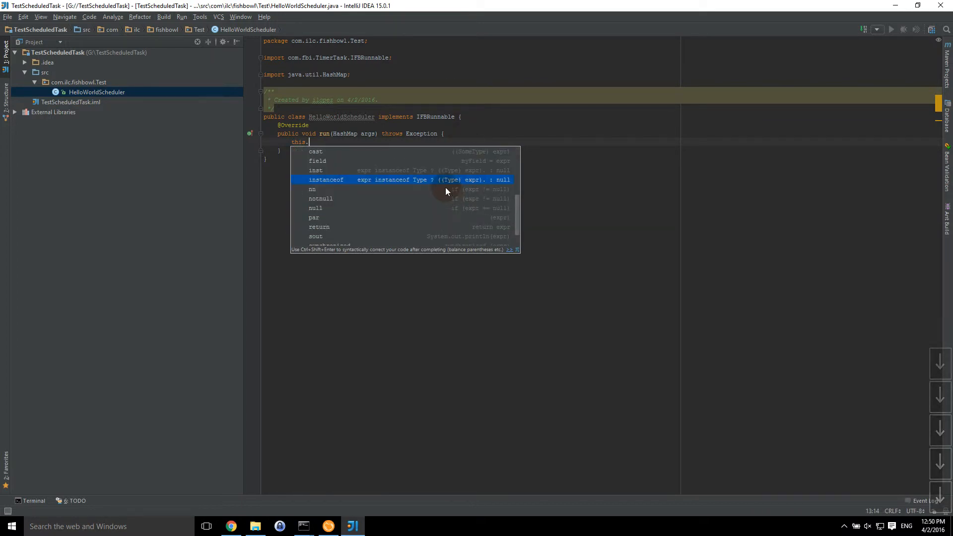
pyautogui.press('Escape')
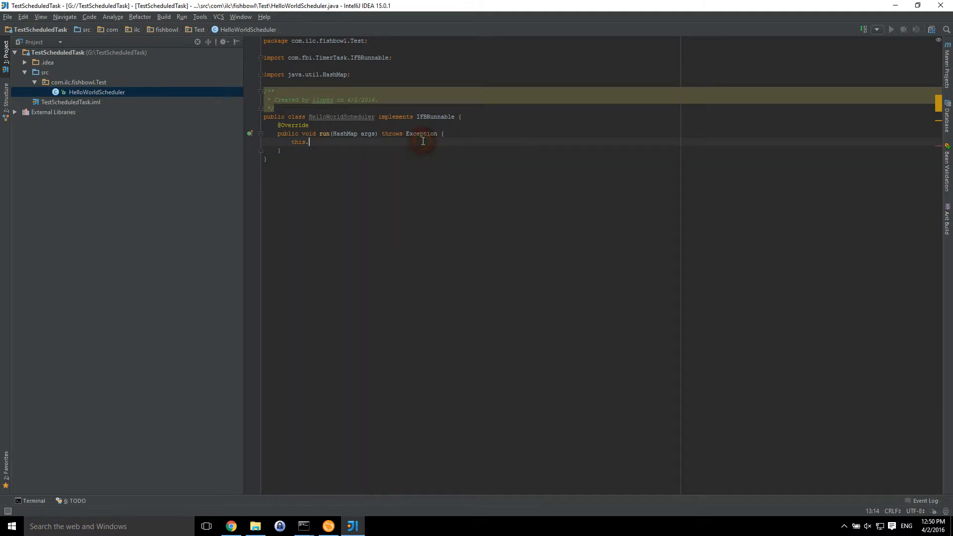
pyautogui.press('Shift+BackSpace')
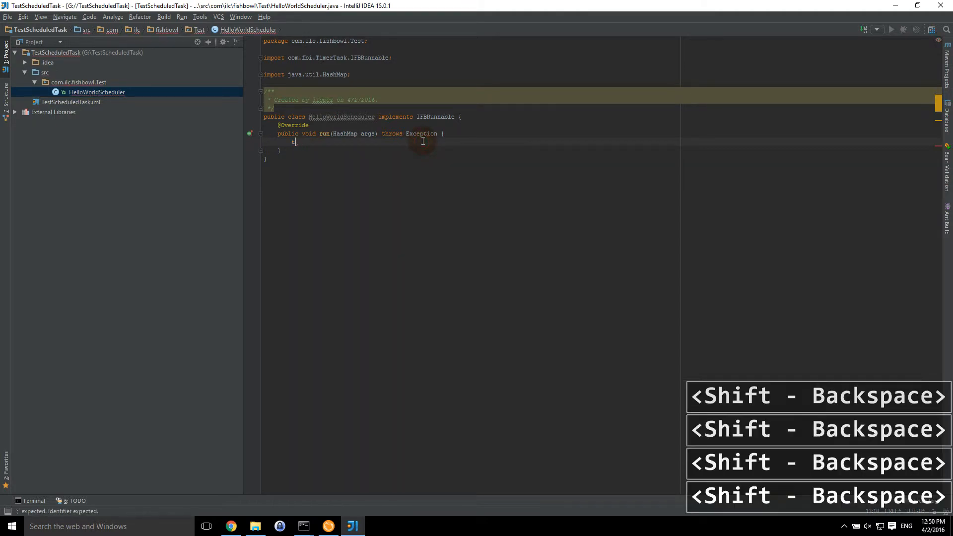
pyautogui.press('Shift+BackSpace')
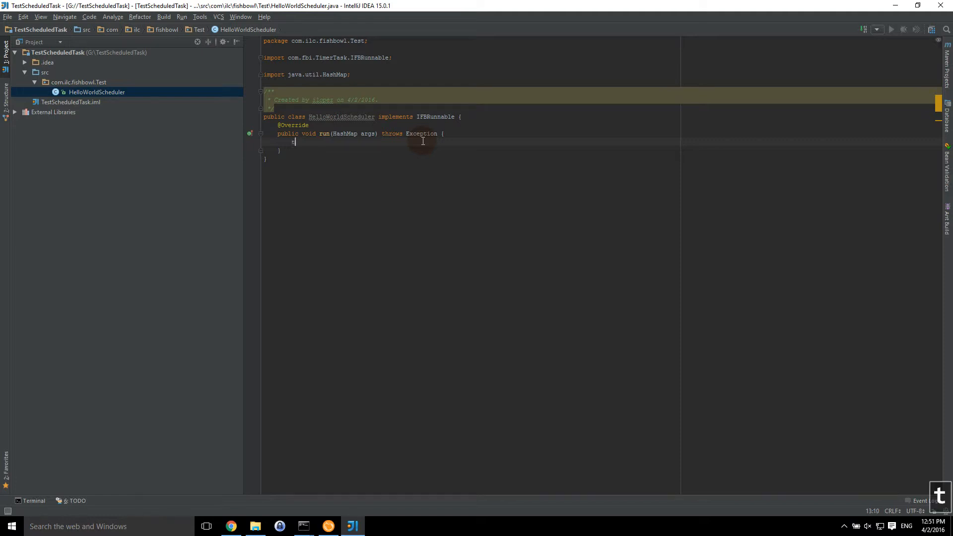
# - Write throw new Exception("Hello World"); inside run()
pyautogui.write('throw new E')
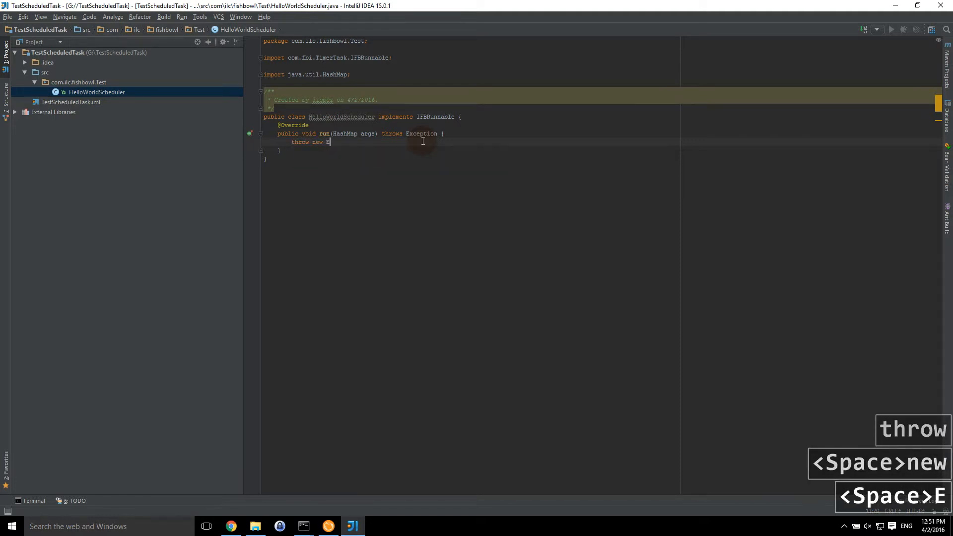
pyautogui.write('Exception("')
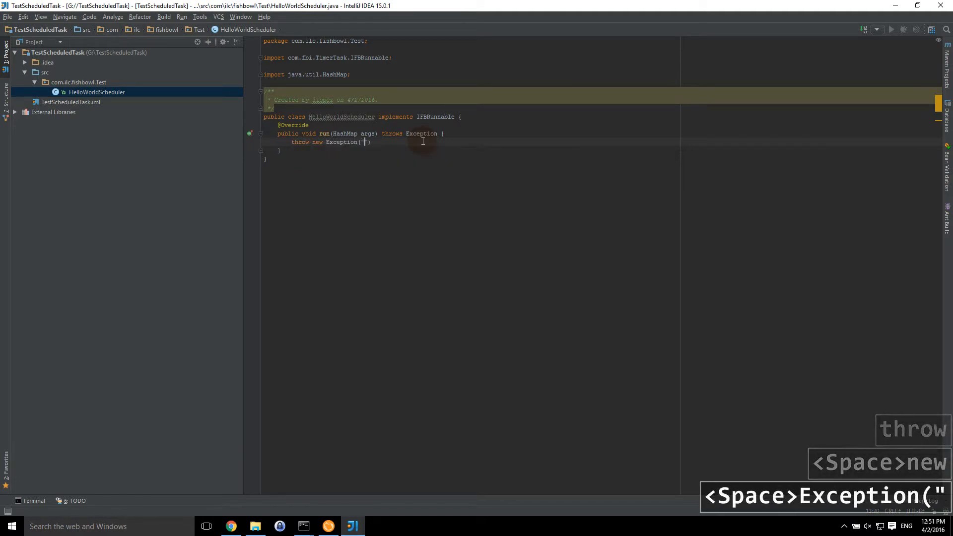
pyautogui.write('Hello World')
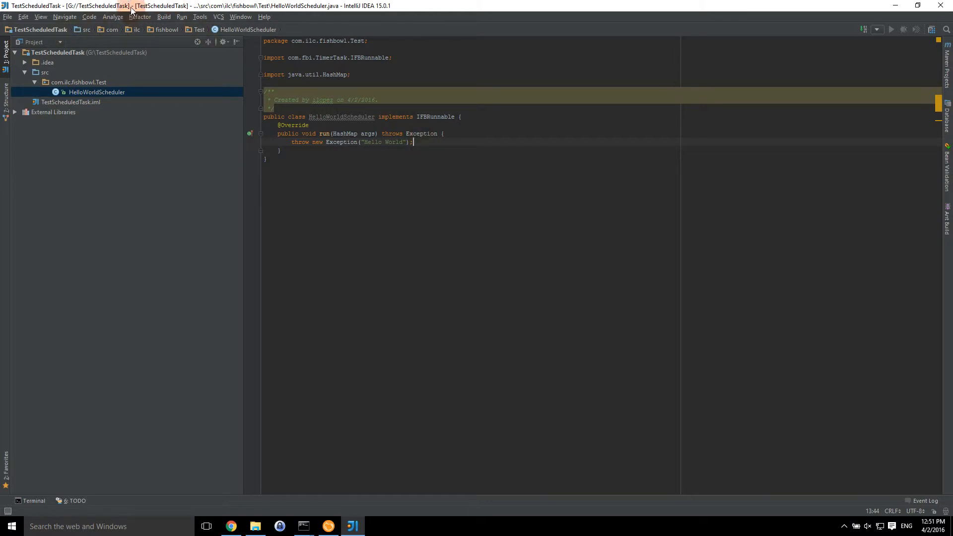
# - Add an empty JAR artifact named HelloWorldScheduler in Project Structure > Artifacts
pyautogui.click(7, 17)
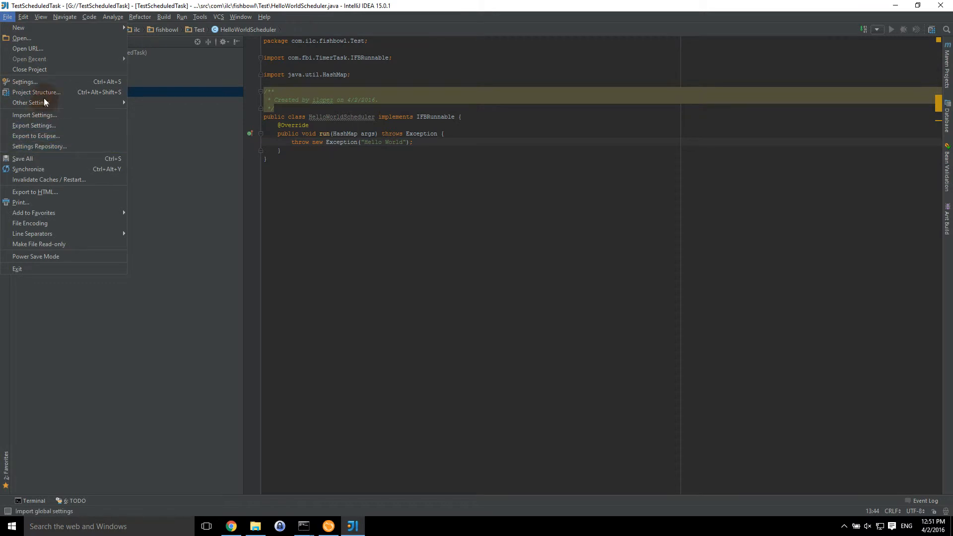
pyautogui.click(36, 92)
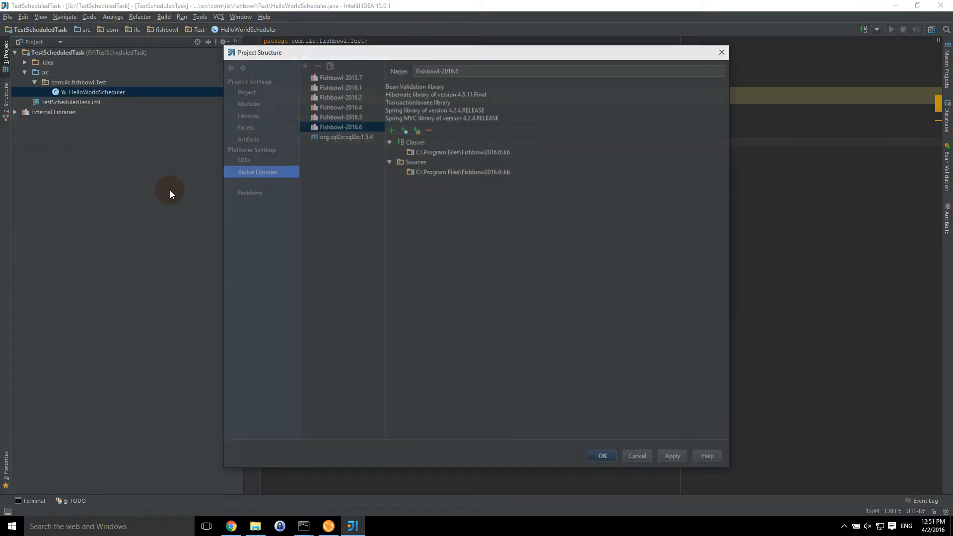
pyautogui.click(247, 138)
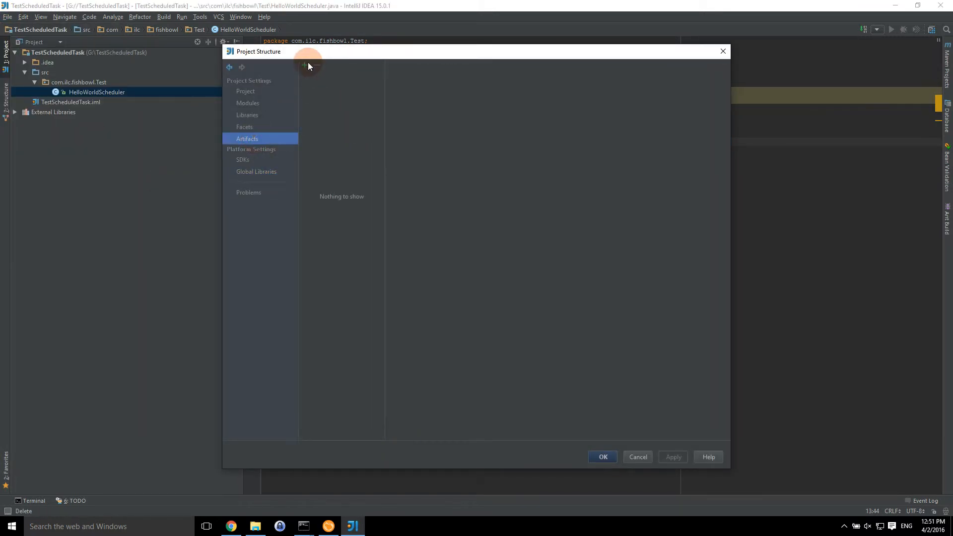
pyautogui.click(304, 65)
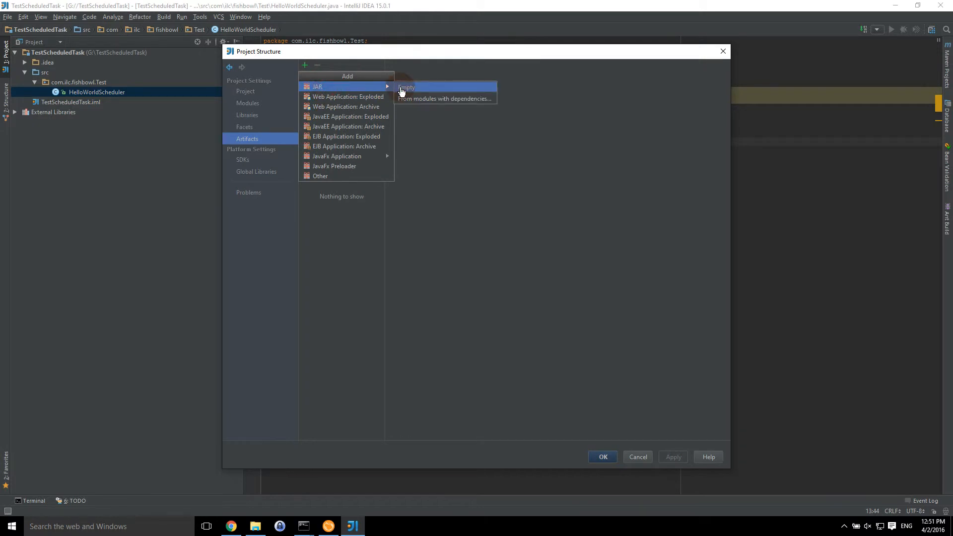
pyautogui.click(407, 87)
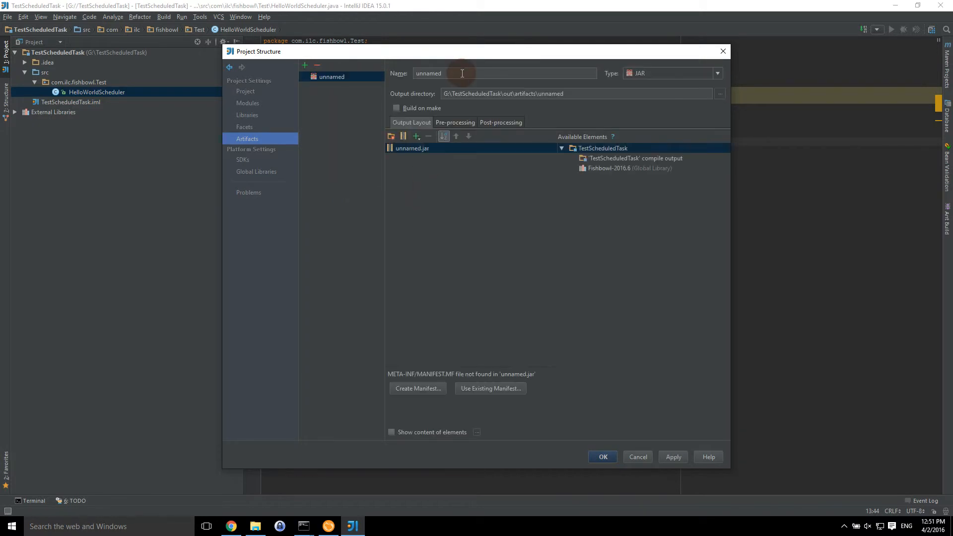
pyautogui.write('HelloWorldScheduler')
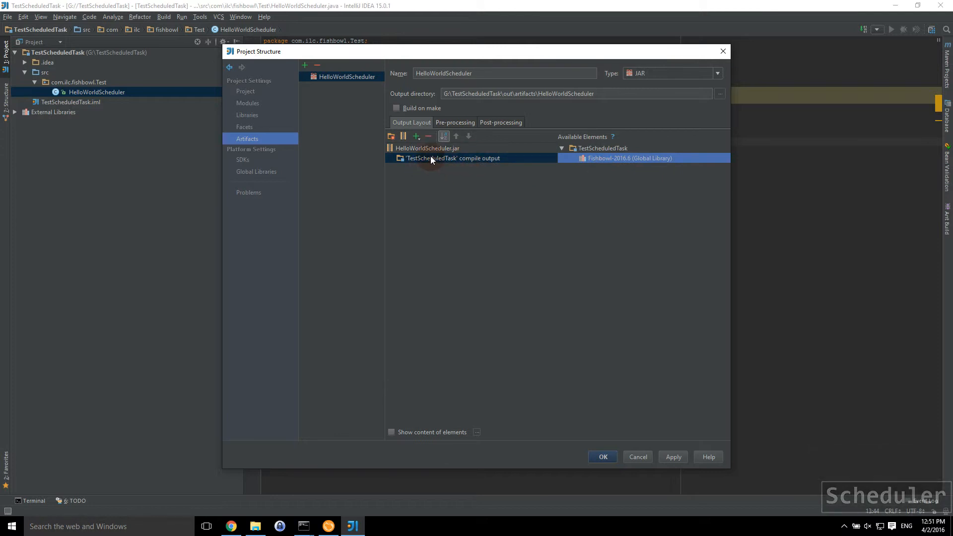
# - Set the jar to build on make into the plugins folder and apply the settings
pyautogui.click(395, 107)
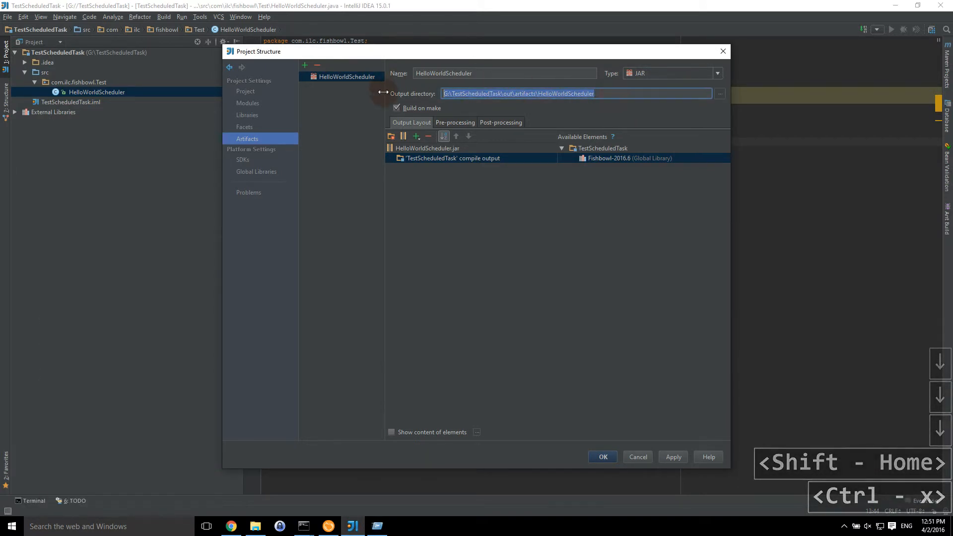
pyautogui.click(672, 457)
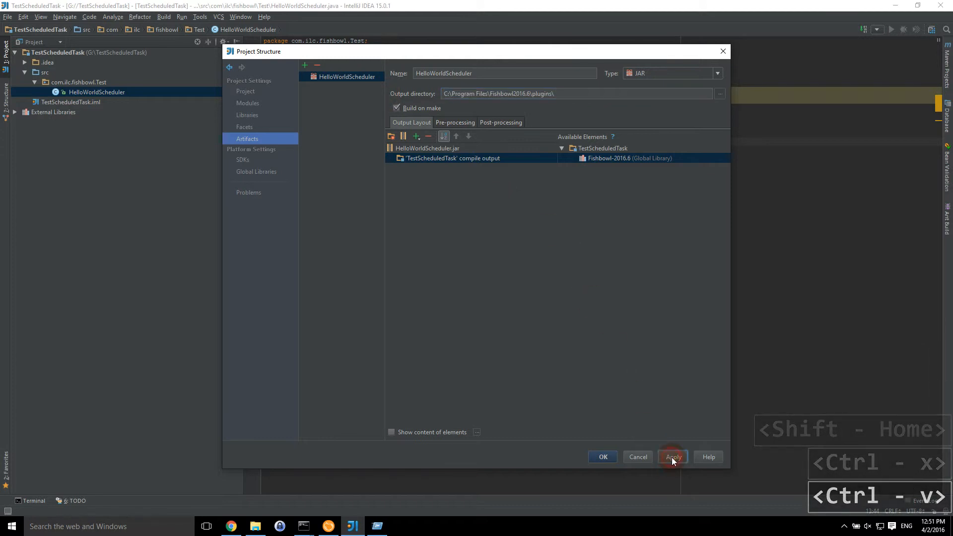
pyautogui.click(673, 456)
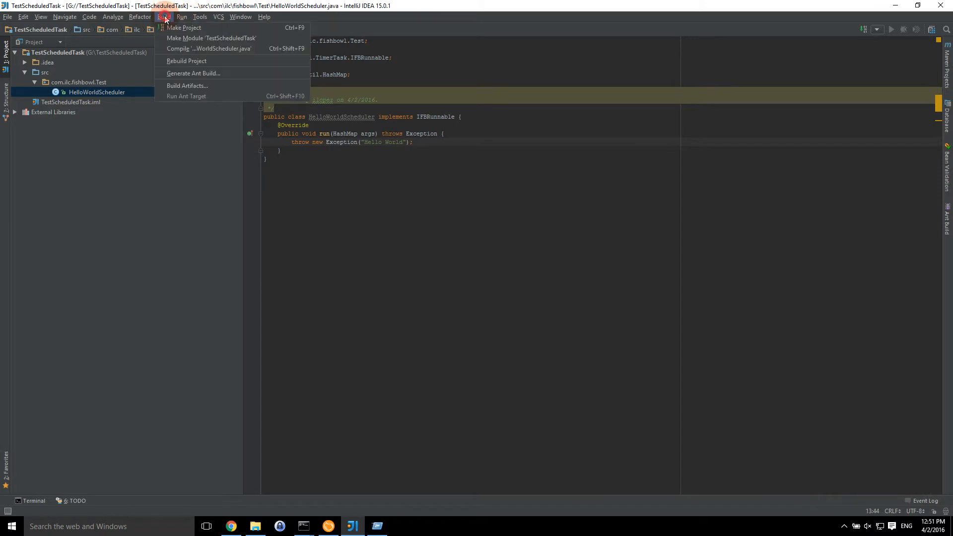
# - Make the TestScheduledTask project so it compiles and produces the out folder
pyautogui.click(184, 27)
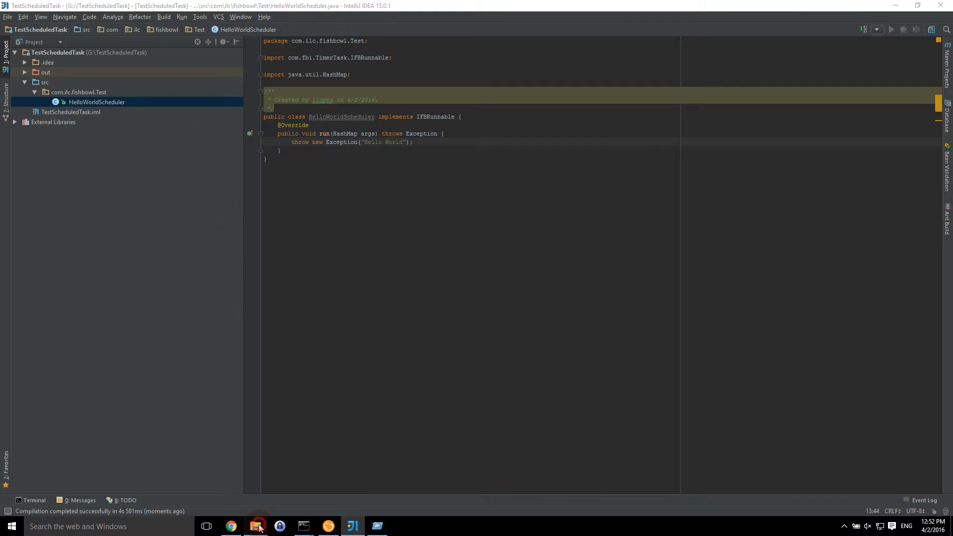
# - Confirm HelloWorldScheduler.jar sits in the Fishbowl2016.6 plugins folder and browse its com folder via 7-Zip
pyautogui.click(255, 526)
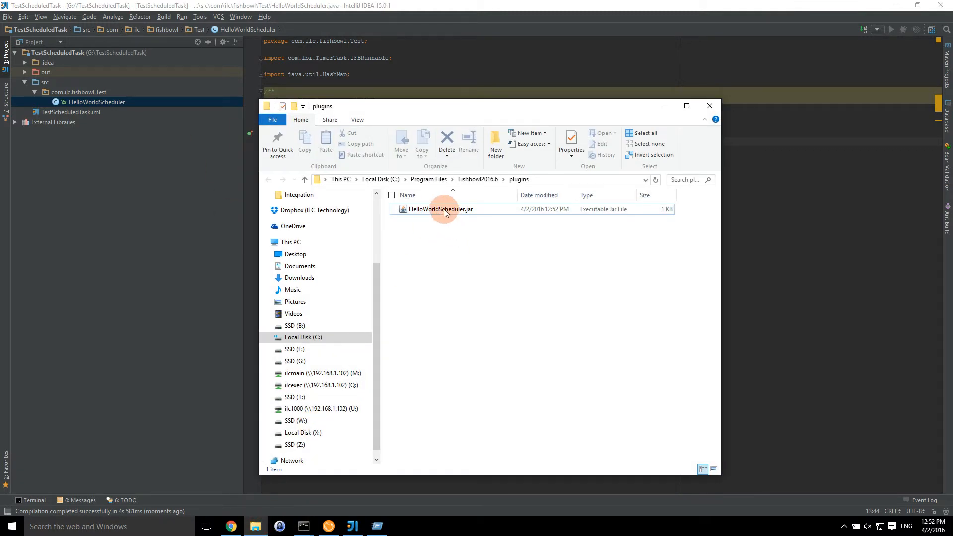
pyautogui.rightClick(441, 209)
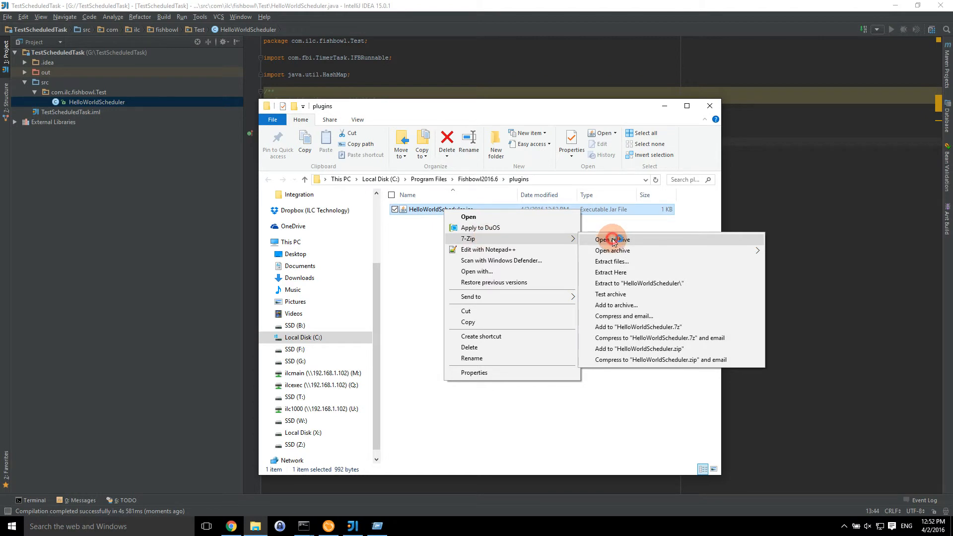
pyautogui.click(611, 240)
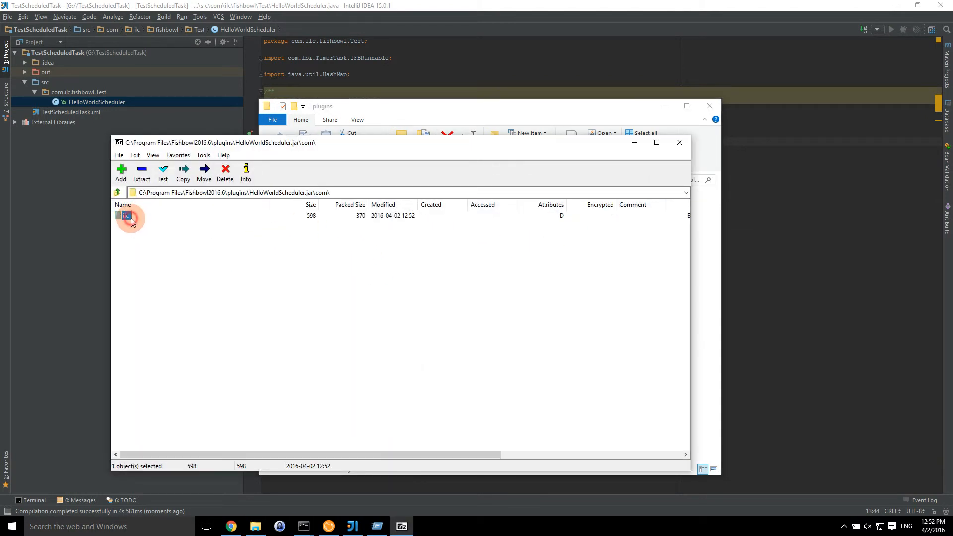
pyautogui.doubleClick(126, 217)
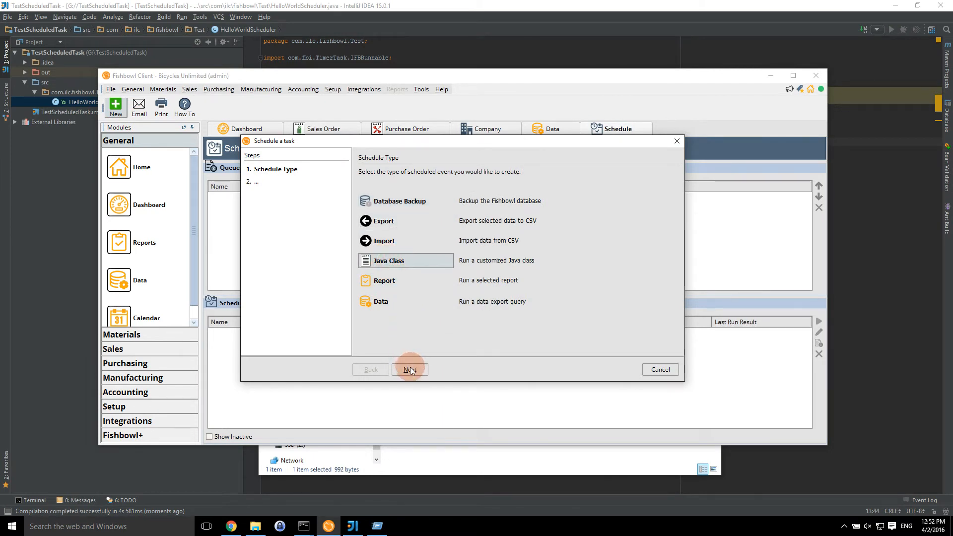
# - Fill the Java Class task with name and description Hello World, class HelloWorldScheduler and parameters 1=1
pyautogui.click(409, 369)
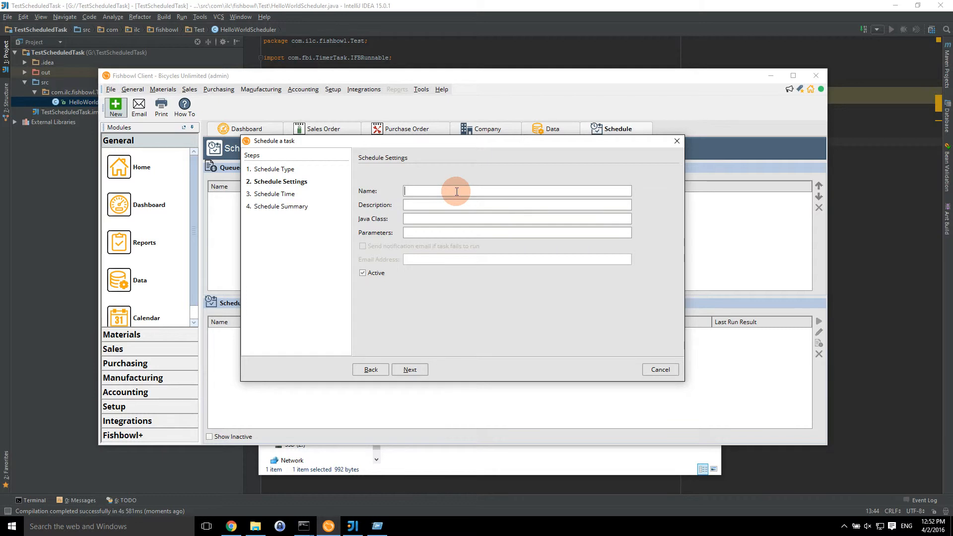
pyautogui.write('Hello World')
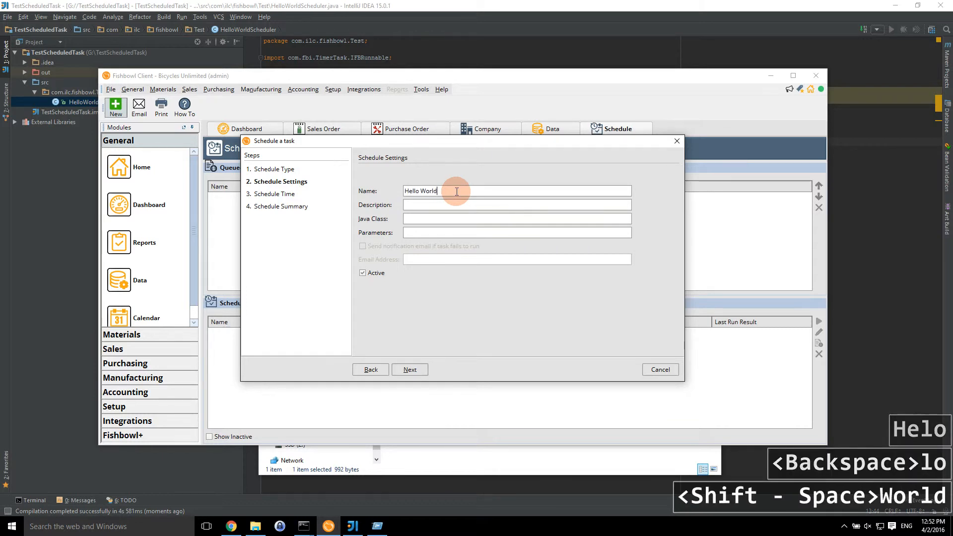
pyautogui.write('Hello World')
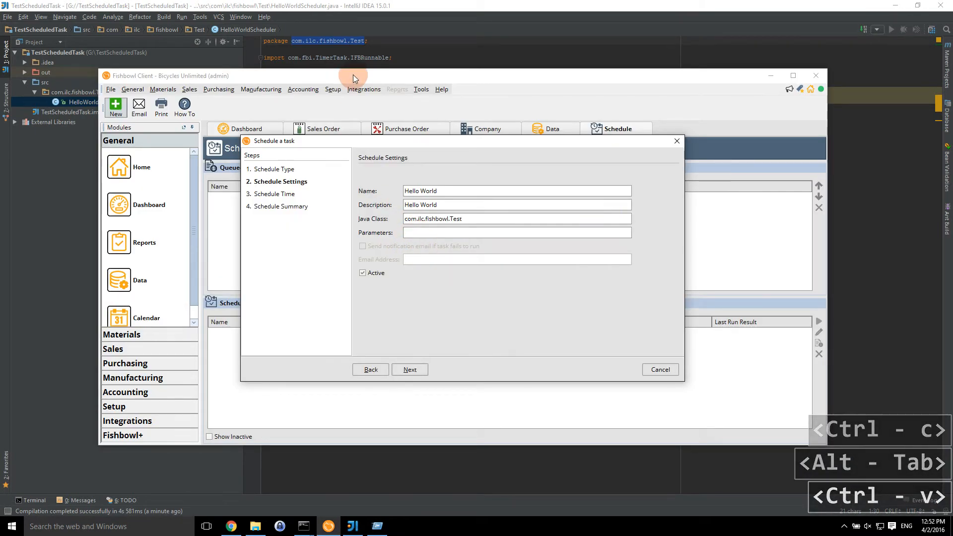
pyautogui.press('alt+tab')
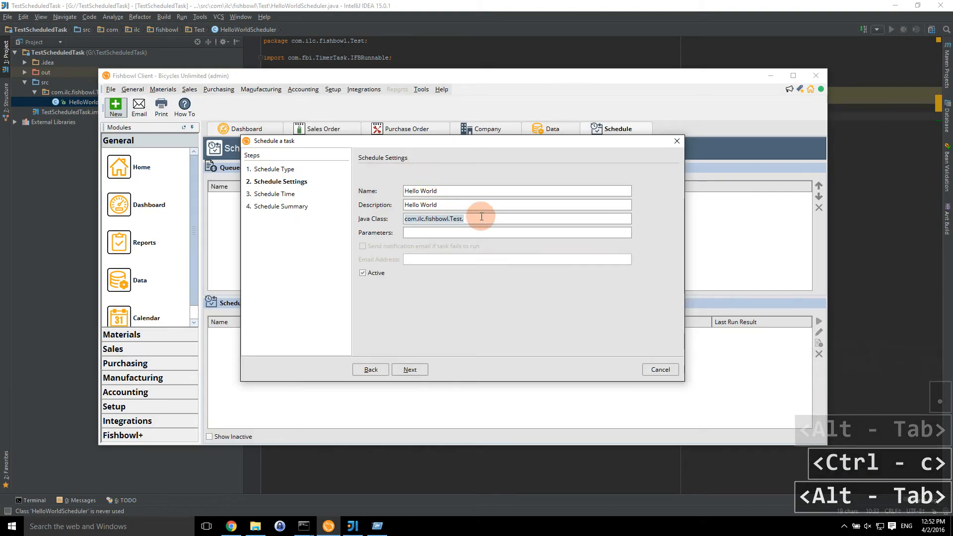
pyautogui.write('HelloWorldScheduler')
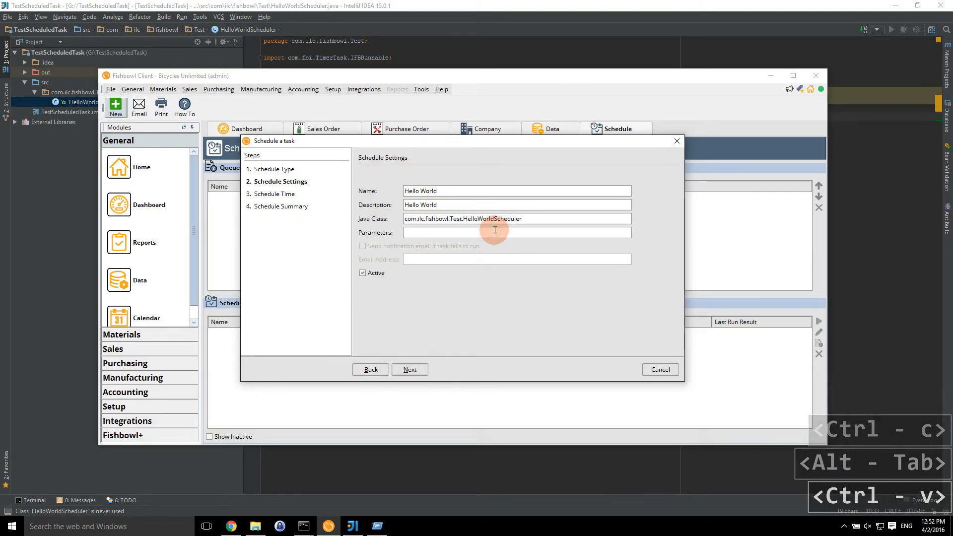
pyautogui.write('1=1')
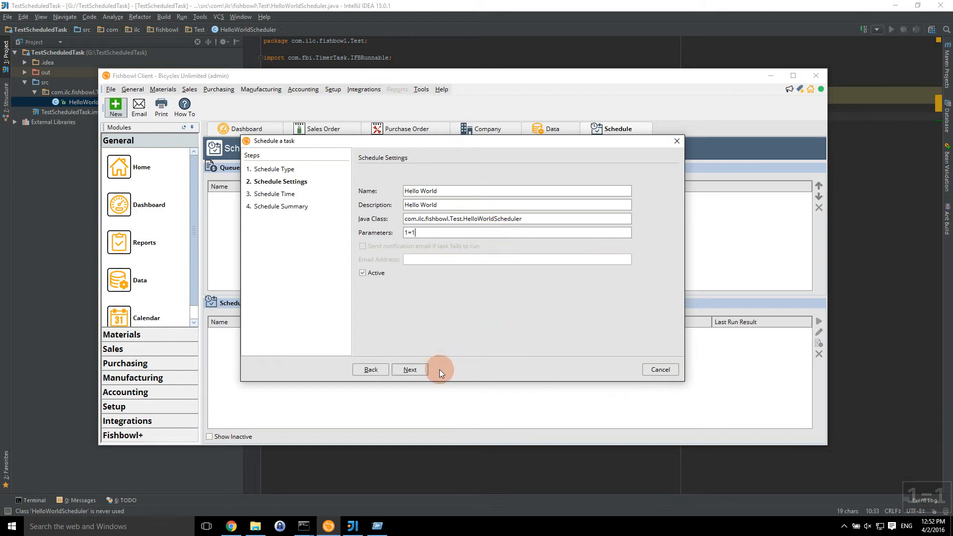
# - Keep the Daily 12:00 AM schedule and finish creating the Hello World scheduled task
pyautogui.click(410, 369)
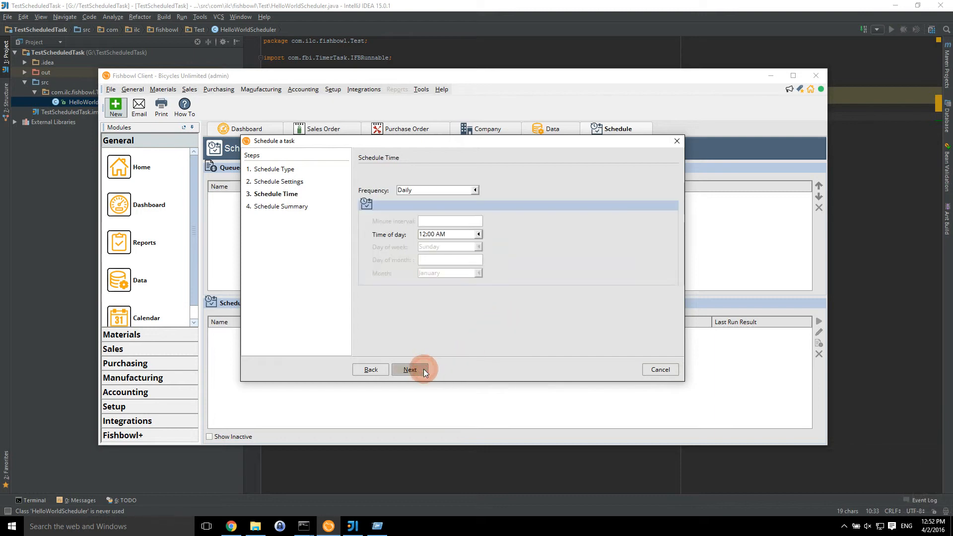
pyautogui.click(410, 369)
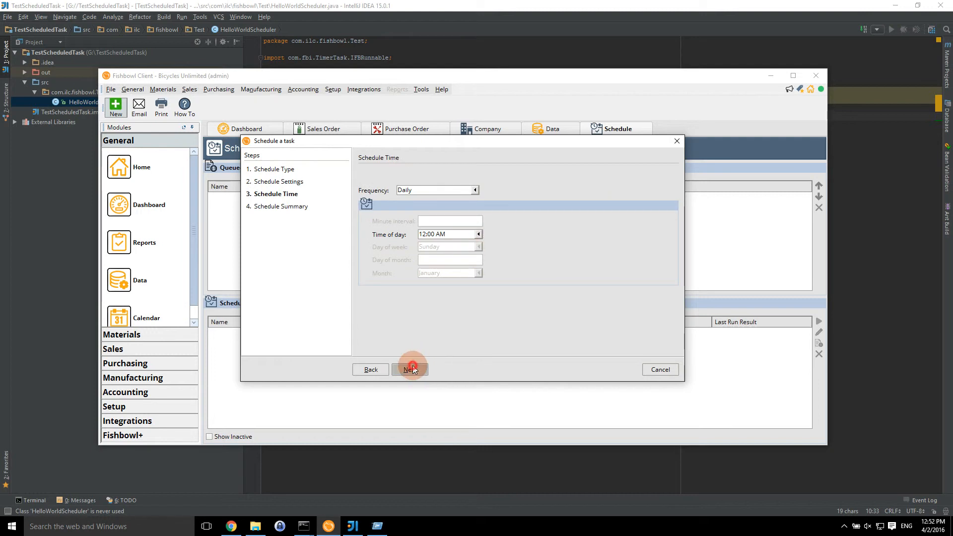
pyautogui.click(409, 369)
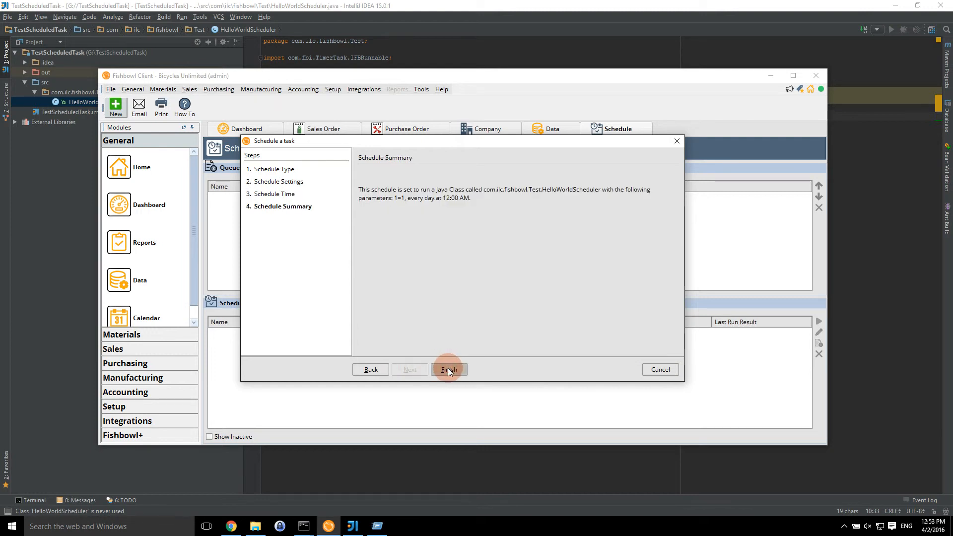
pyautogui.click(448, 369)
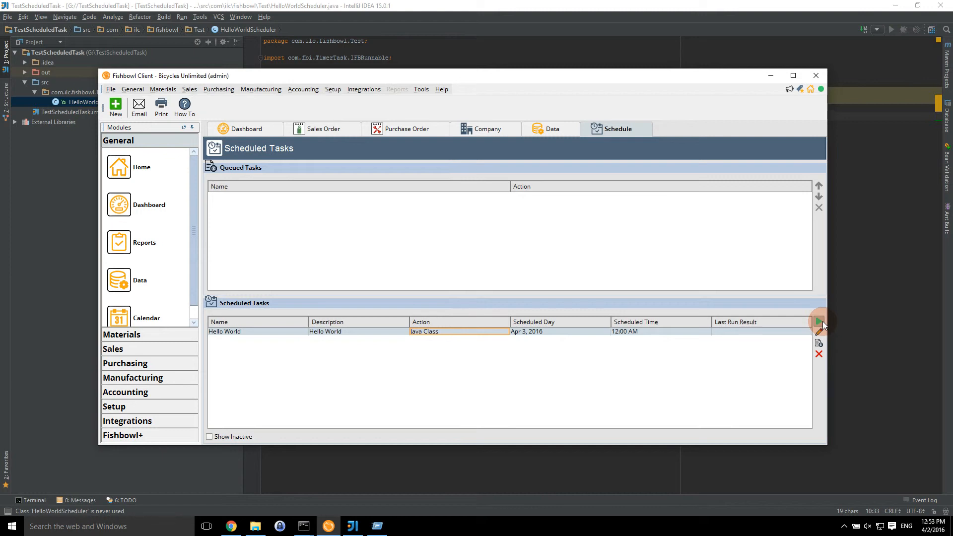
# - Run the Hello World task once, getting Class not found for com.ilc.fishbowl.Test.HelloWorldScheduler
pyautogui.click(818, 321)
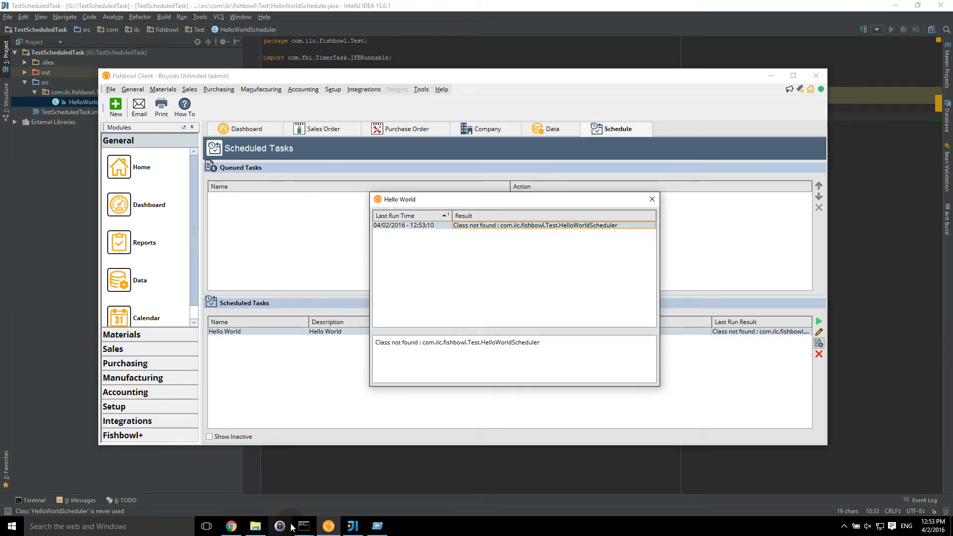
pyautogui.moveTo(304, 526)
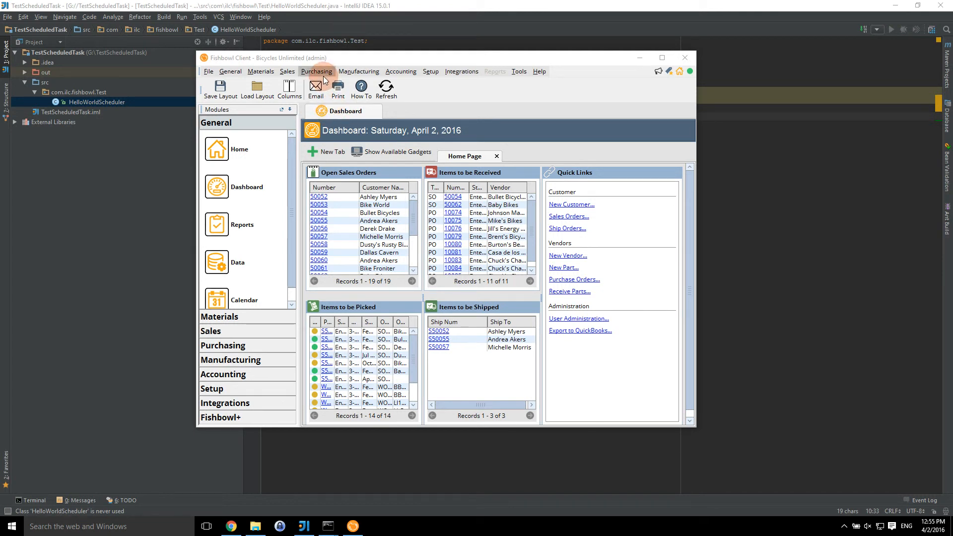
# - From Setup > Schedule rerun the Hello World task and view its history showing the Hello World result
pyautogui.click(430, 72)
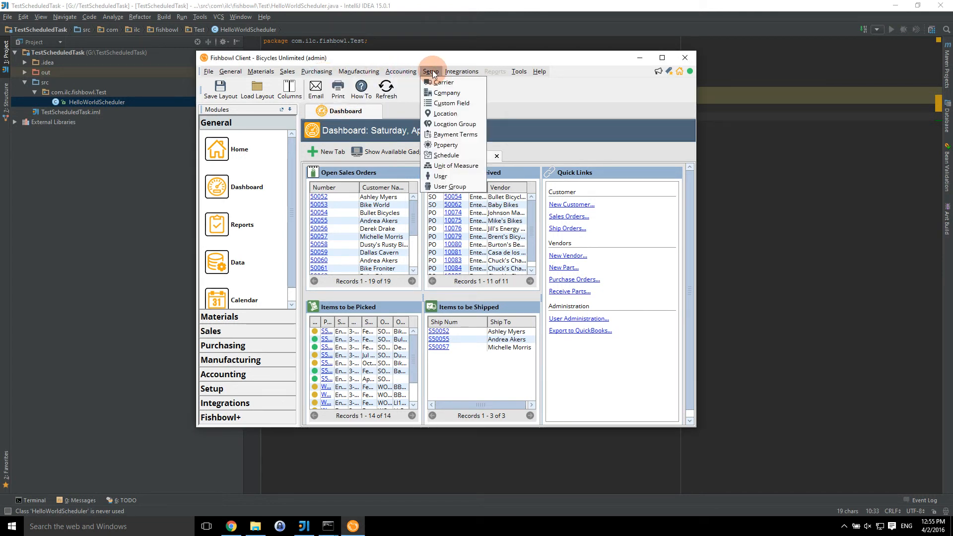
pyautogui.click(447, 155)
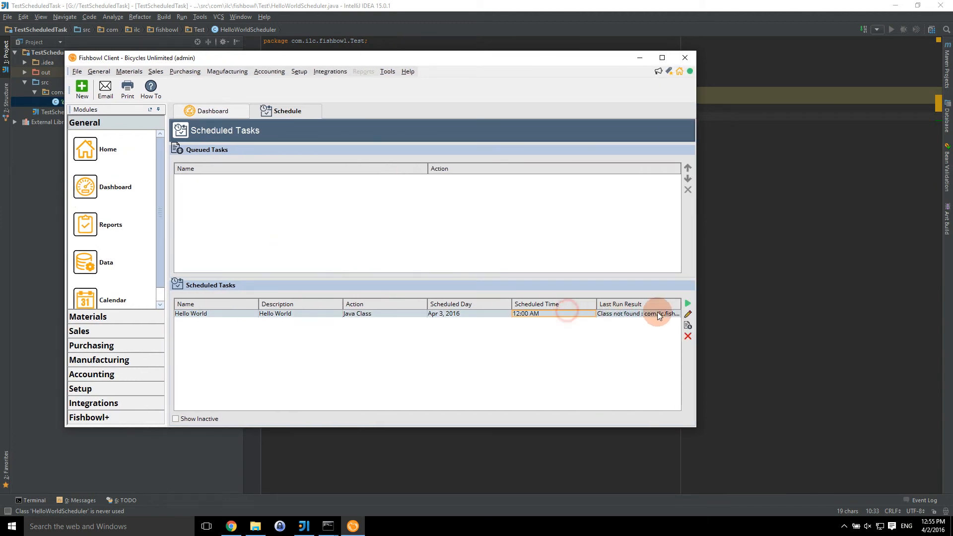
pyautogui.click(687, 304)
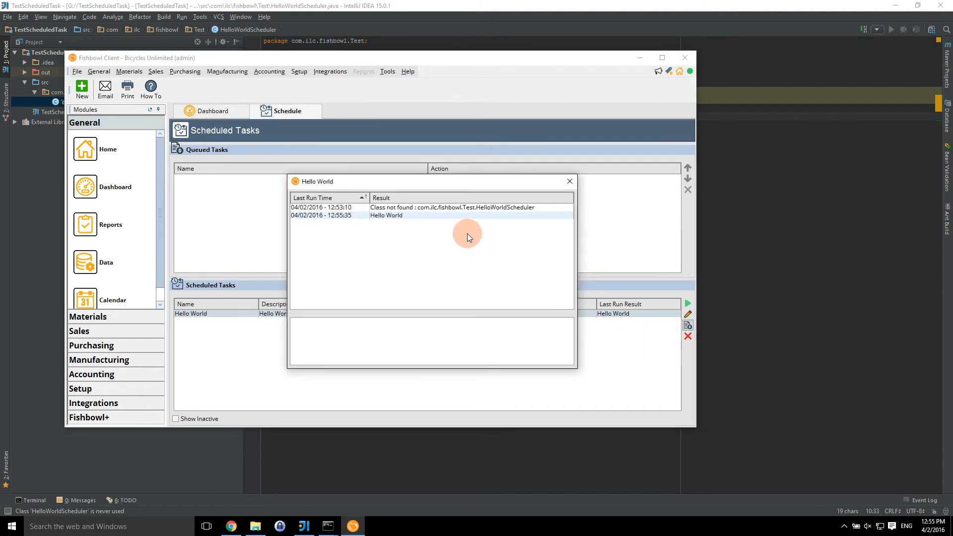
pyautogui.click(387, 215)
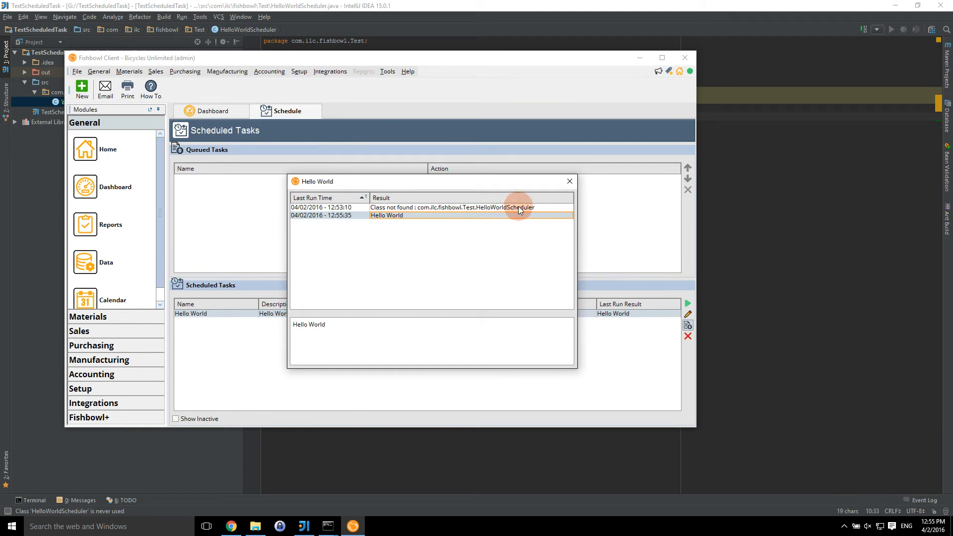
pyautogui.click(570, 180)
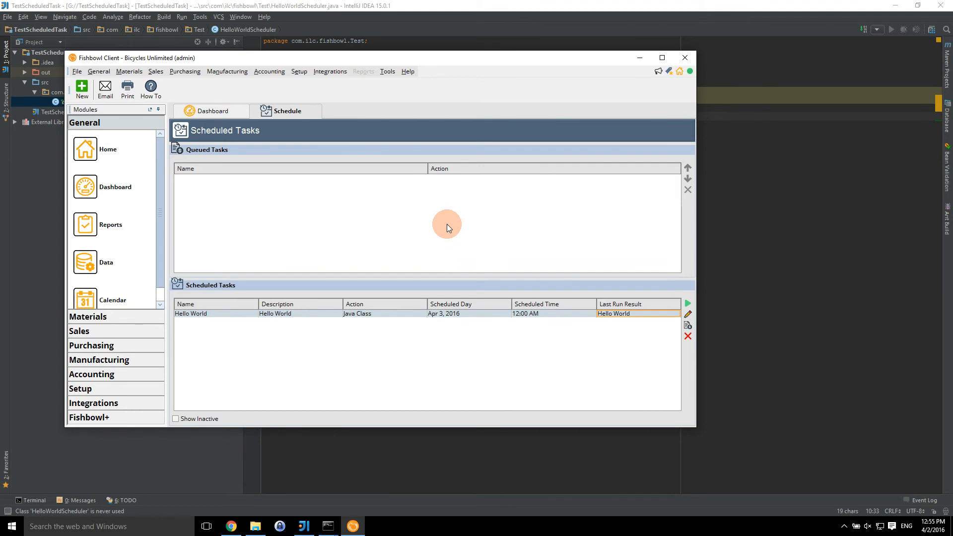